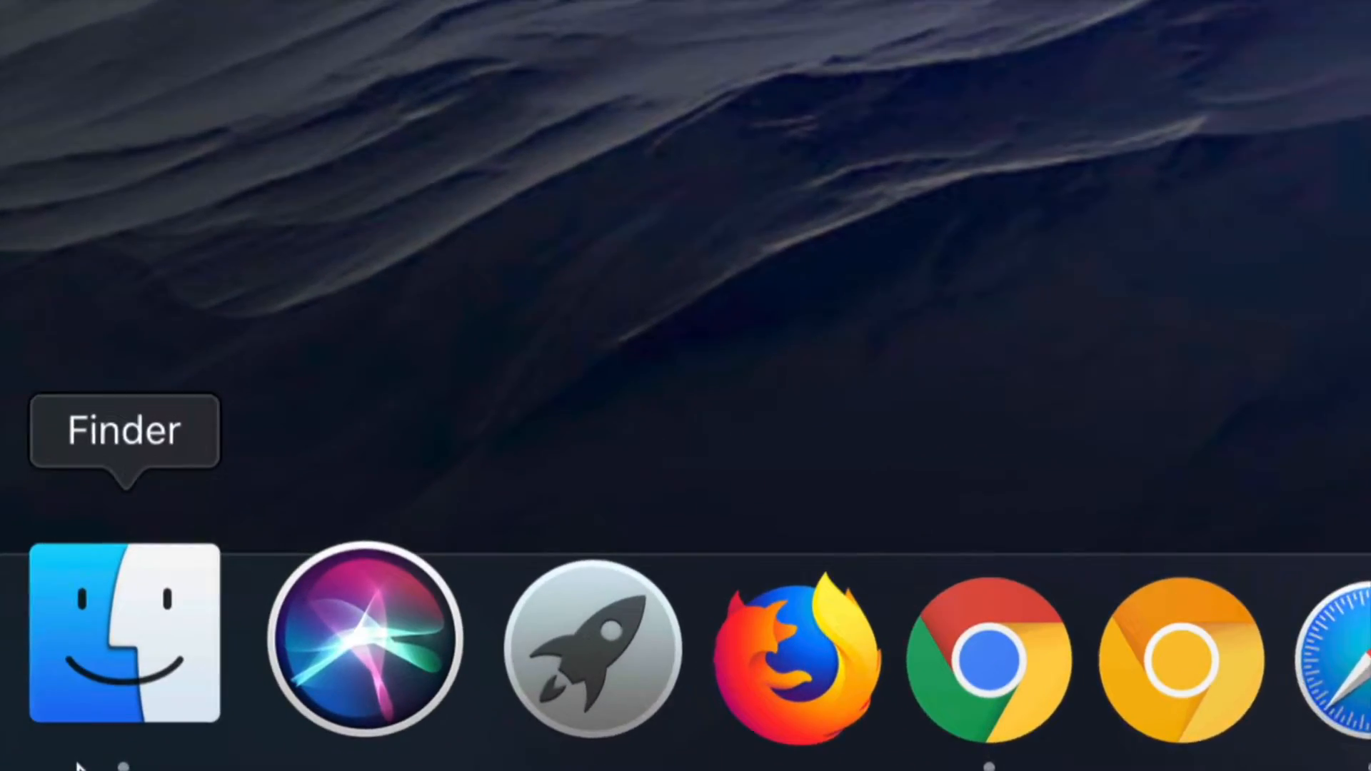
# Step: Bring up a Finder window showing the Photos drive with its FOTOS folder
pyautogui.click(123, 635)
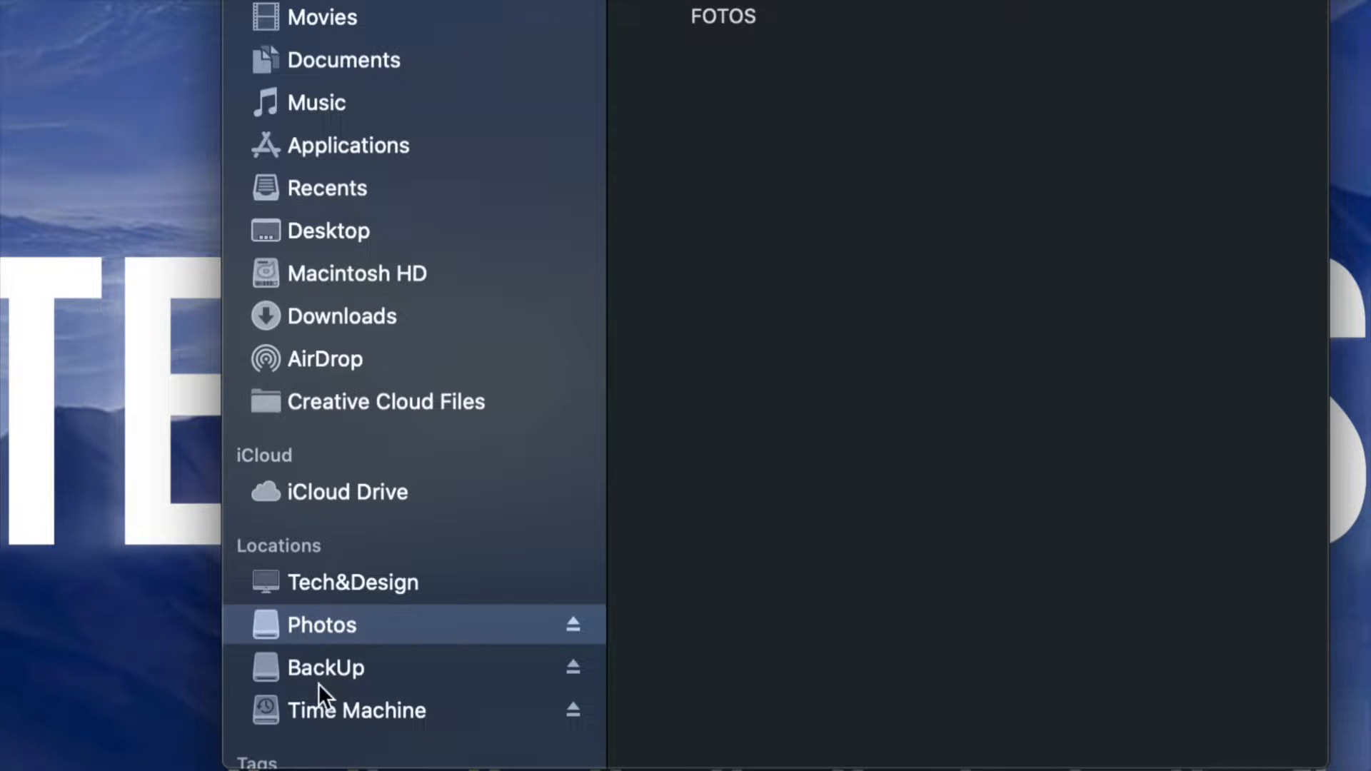
pyautogui.moveTo(391, 669)
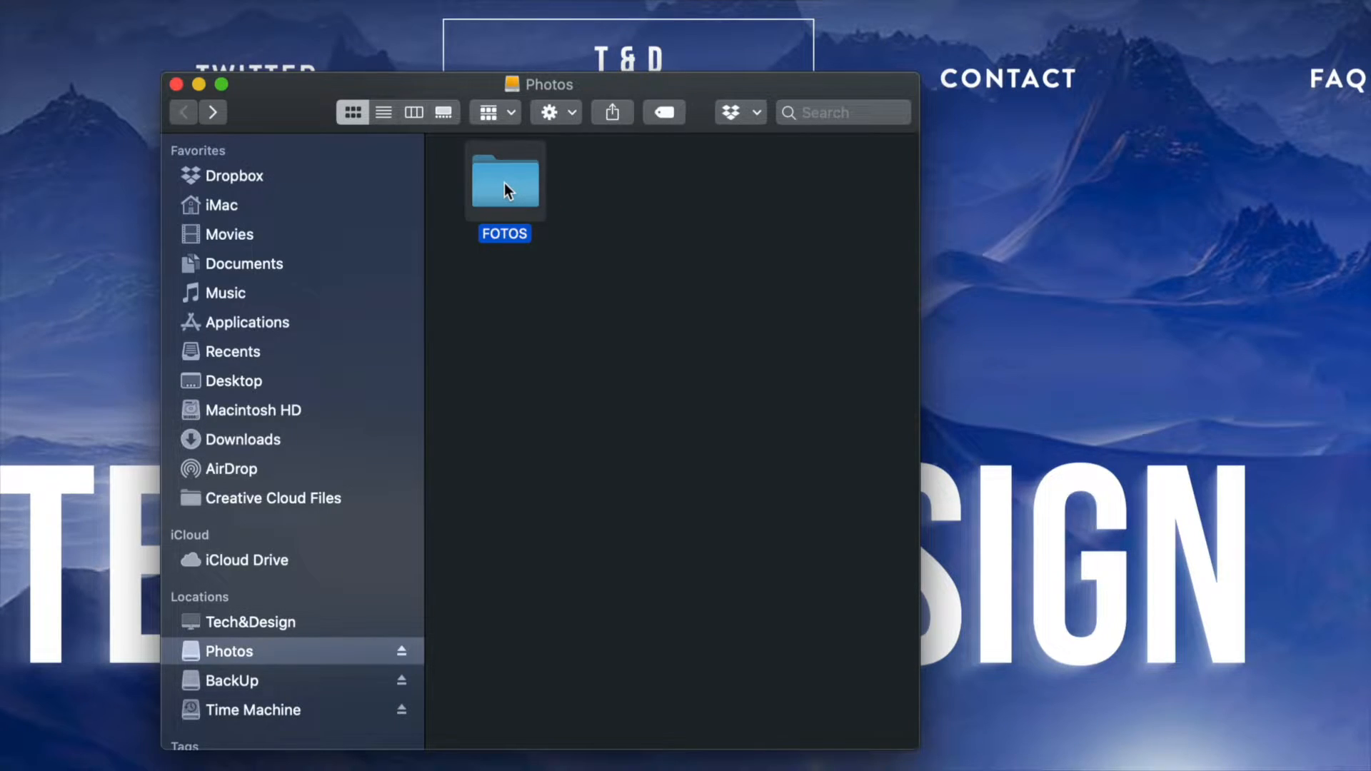
# Step: Navigate into FOTOS and then the PROFESSIONAL PHOTOS folder
pyautogui.doubleClick(504, 181)
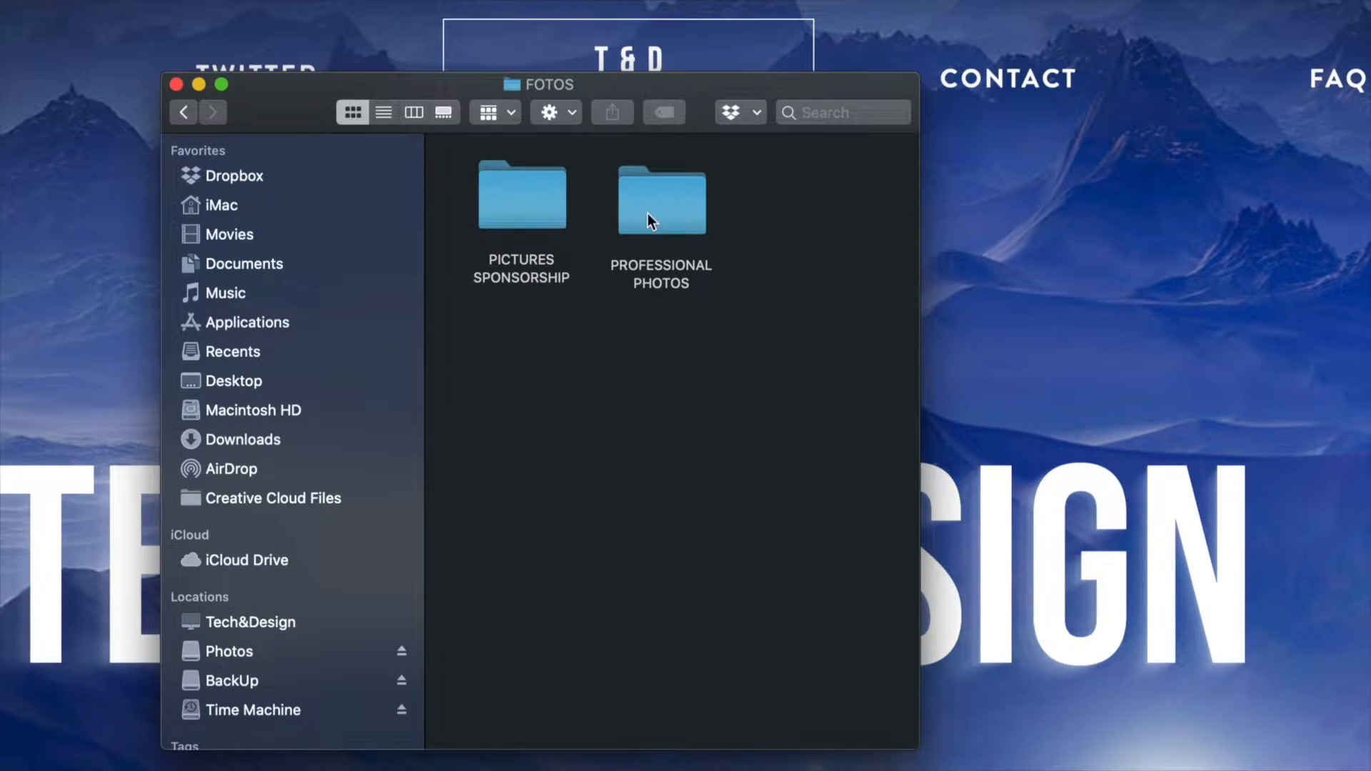
pyautogui.doubleClick(660, 197)
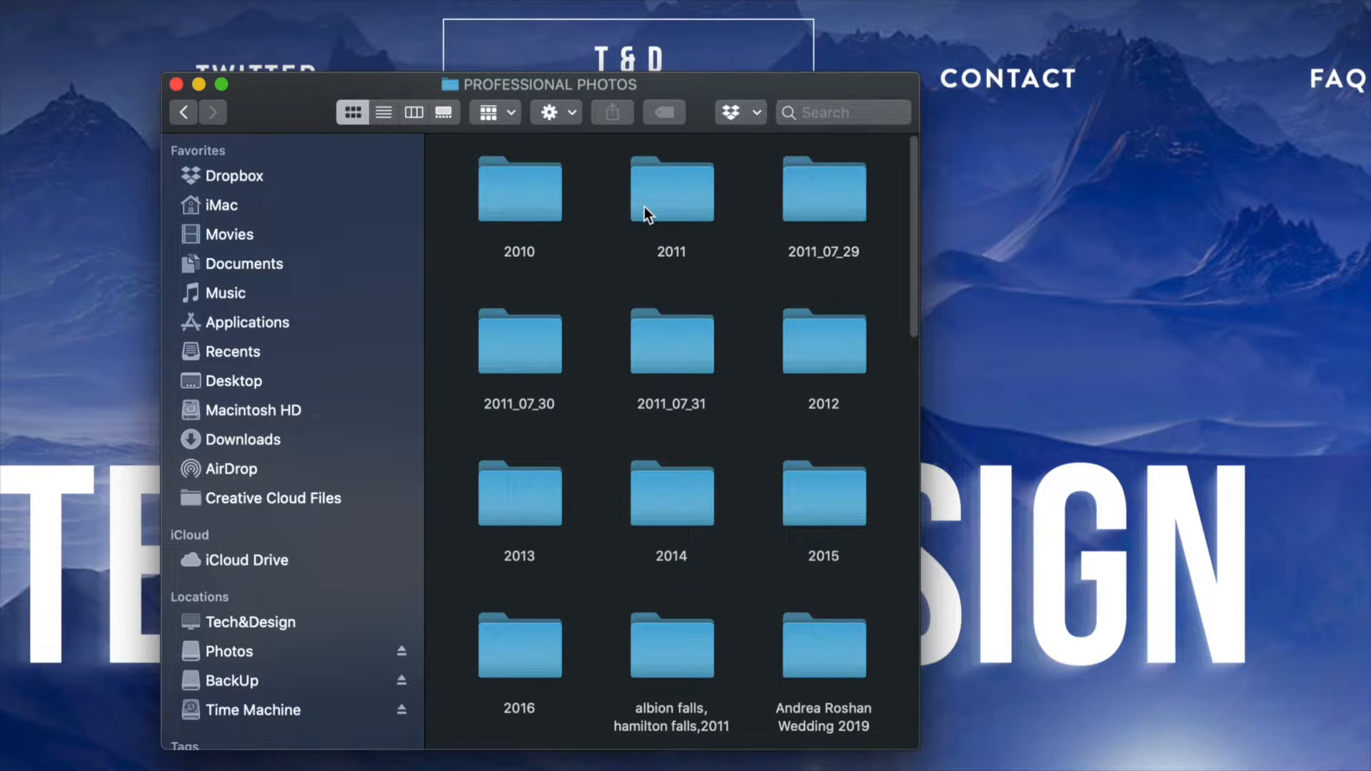
pyautogui.scroll(-3)
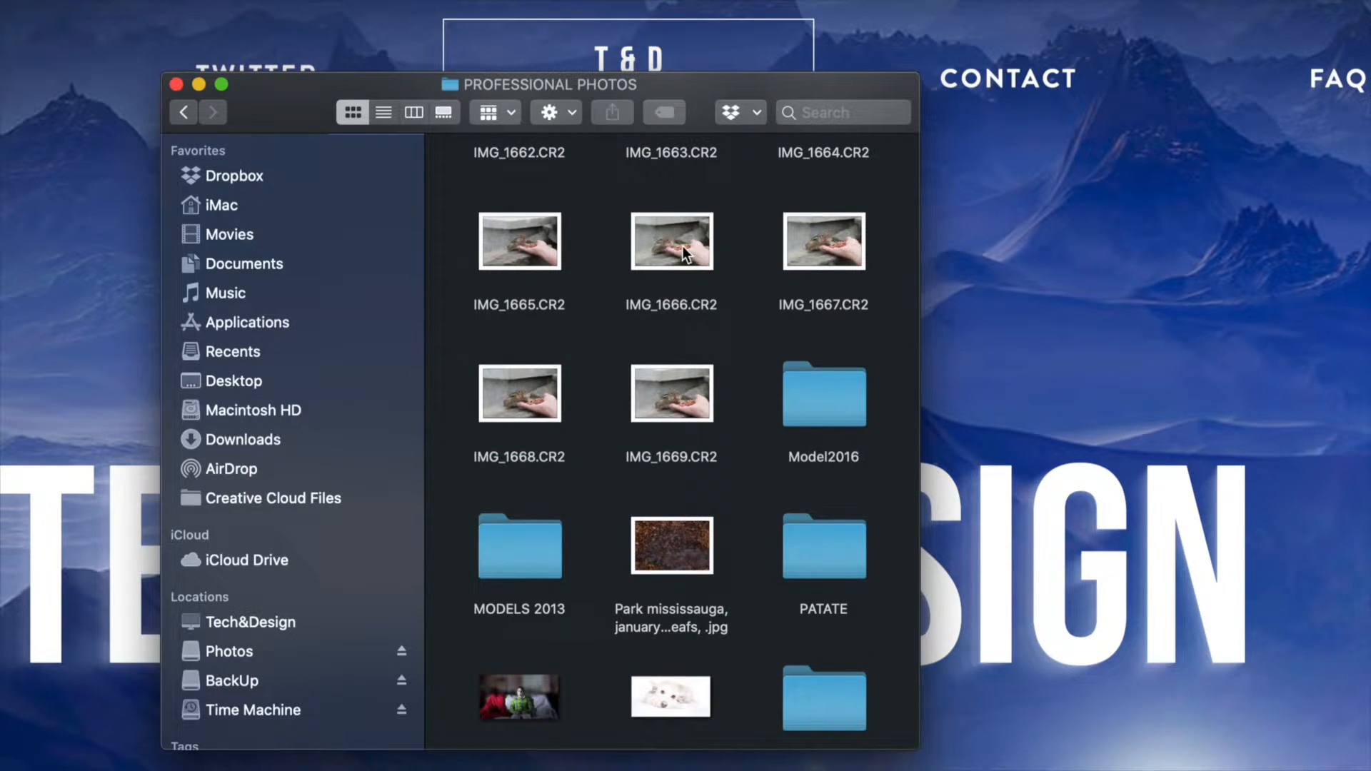
# Step: Move the photo IMG_1666.CR2 to the Trash via its context menu
pyautogui.click(671, 240)
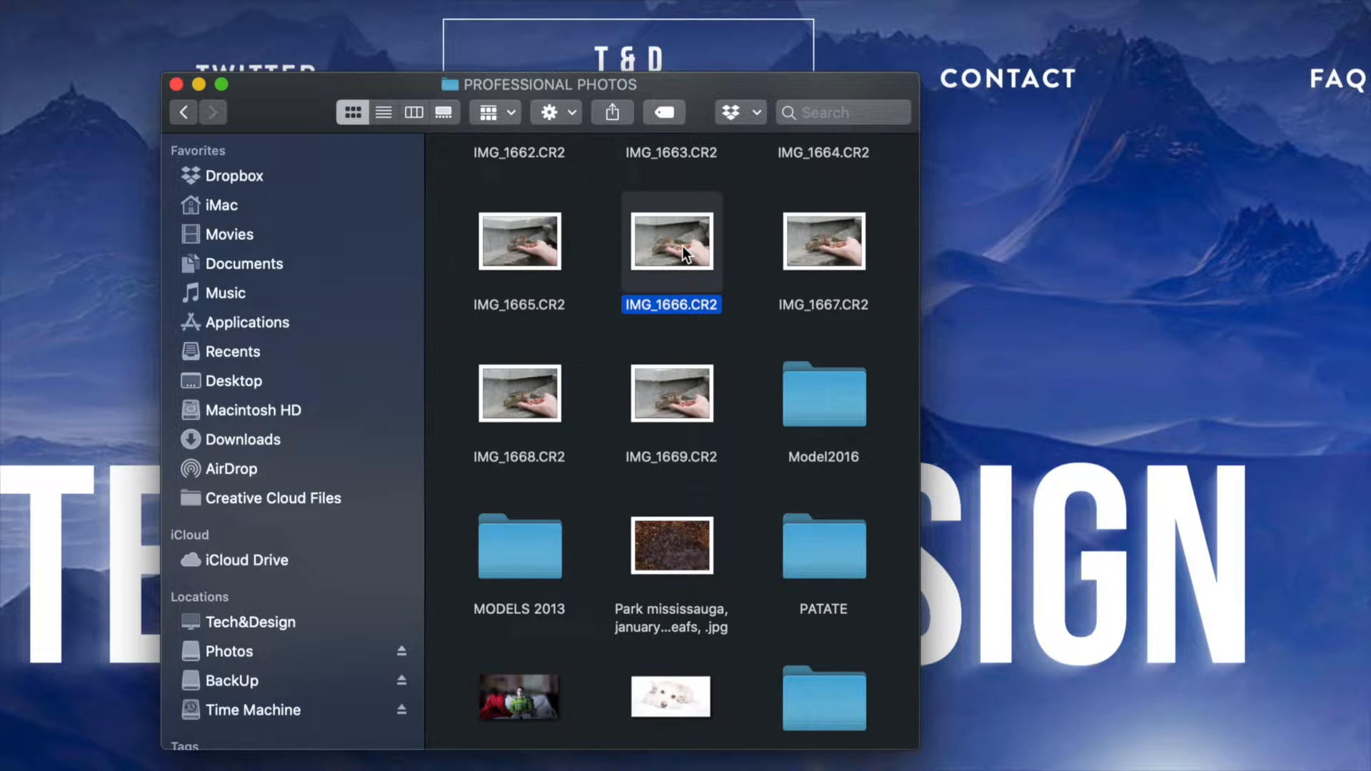
pyautogui.rightClick(672, 240)
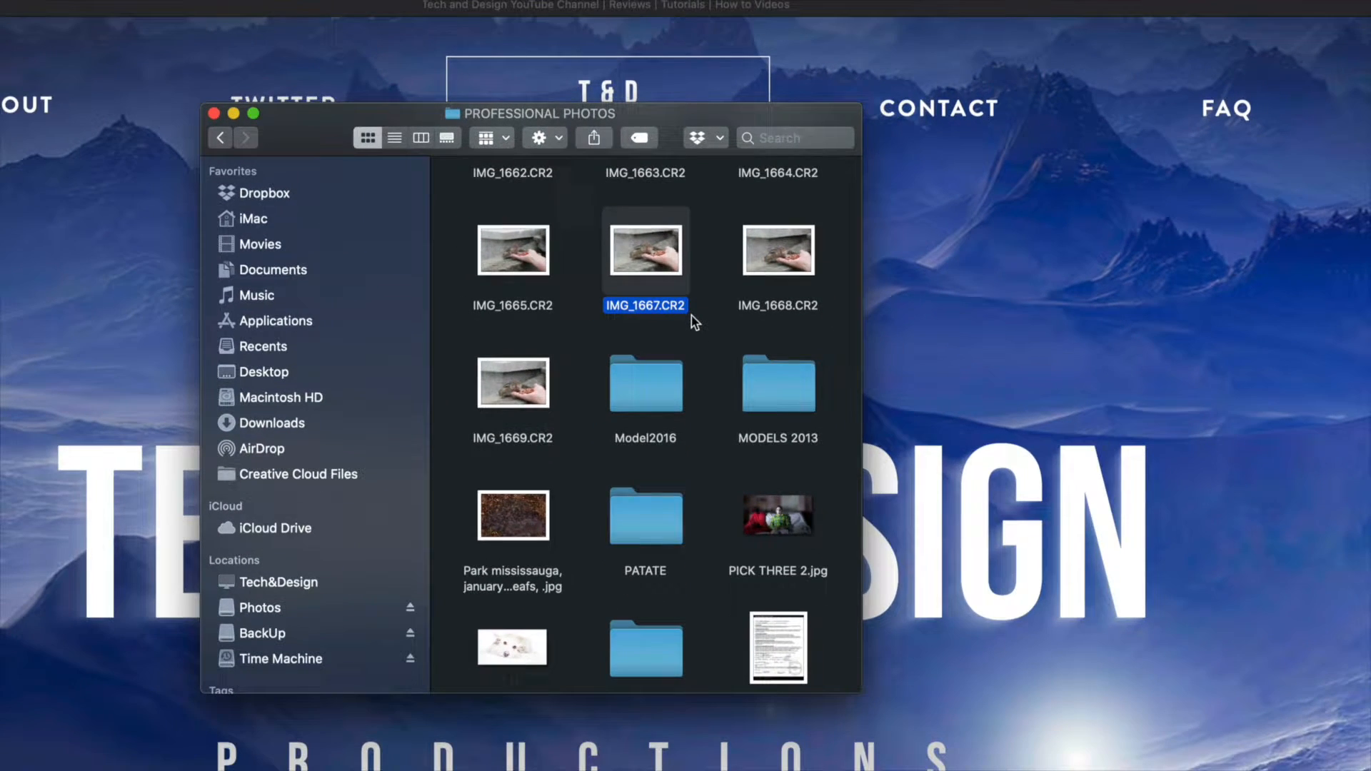
pyautogui.scroll(-3)
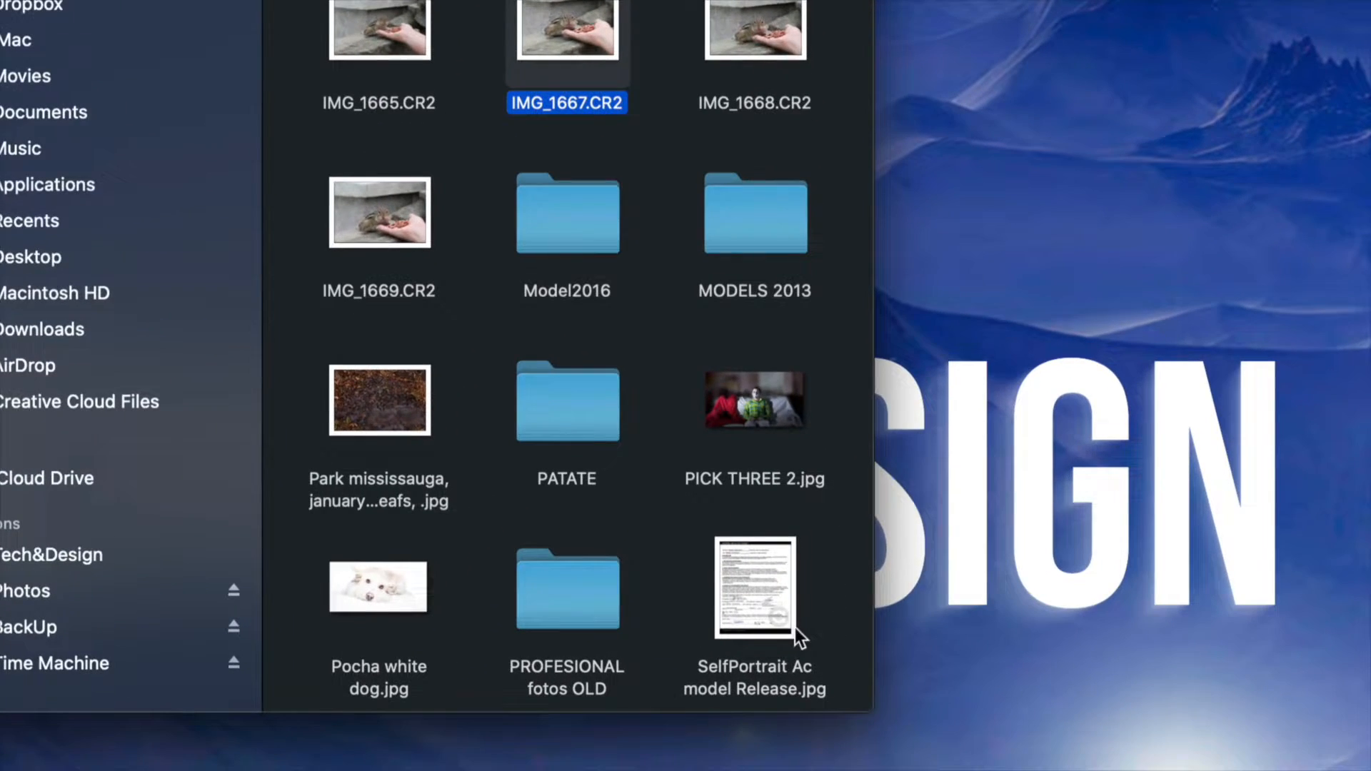
pyautogui.click(754, 590)
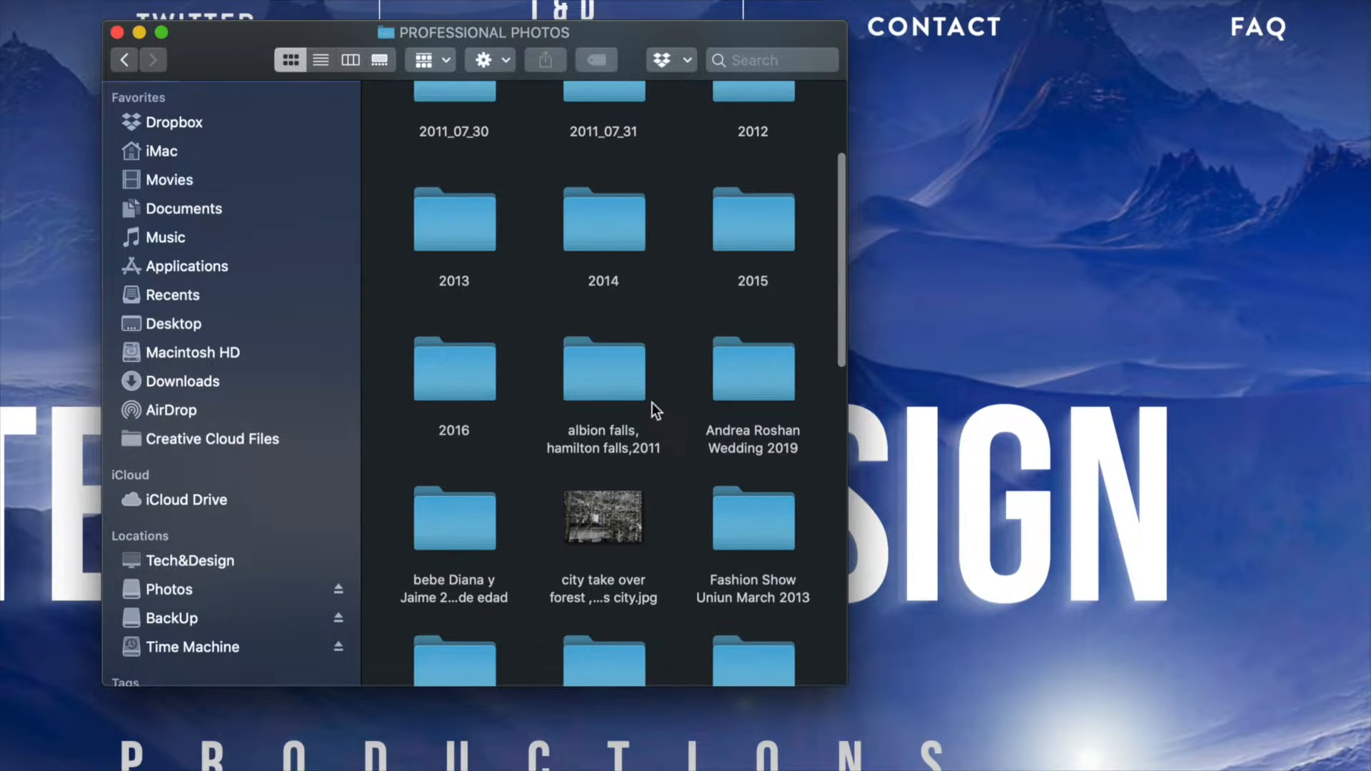
# Step: Inside the albion falls, hamilton falls,2011 folder, delete a block of six photos with Command+Delete
pyautogui.doubleClick(603, 369)
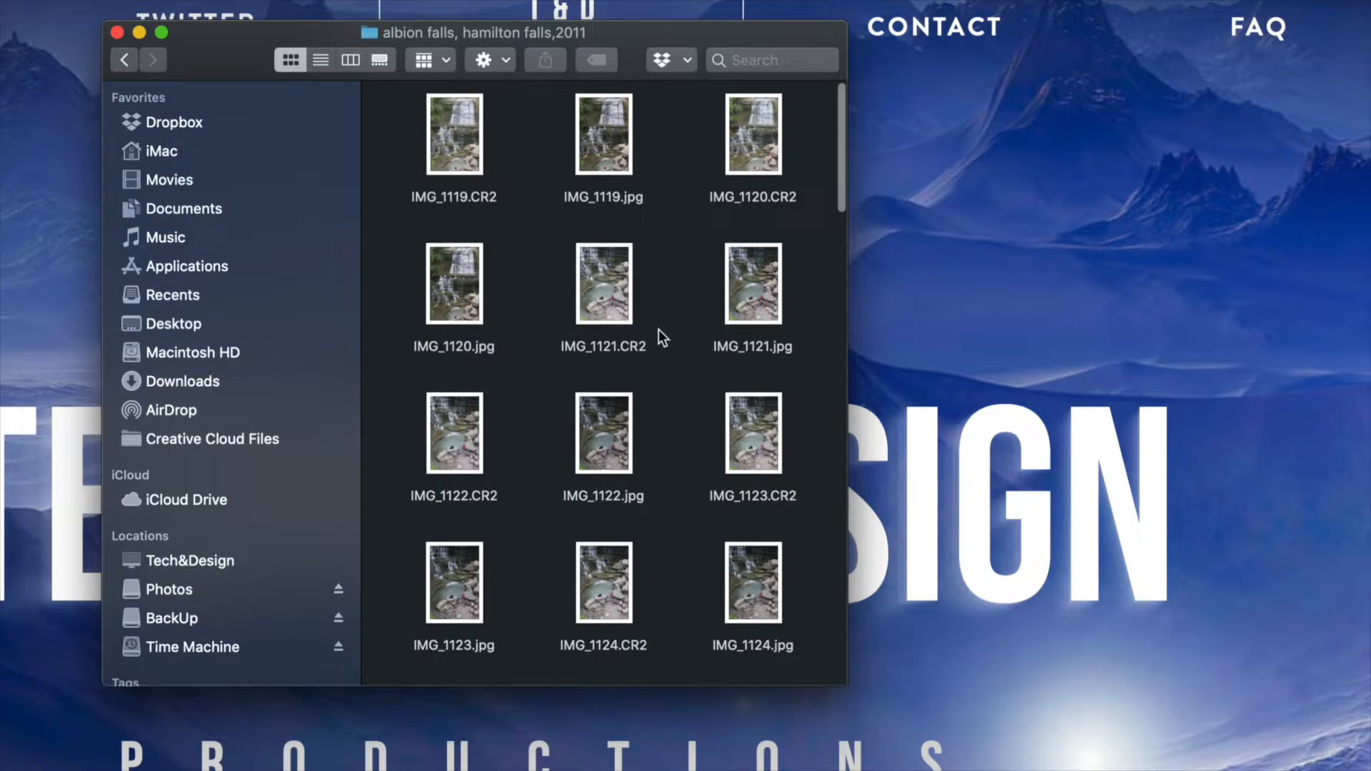
pyautogui.moveTo(691, 248)
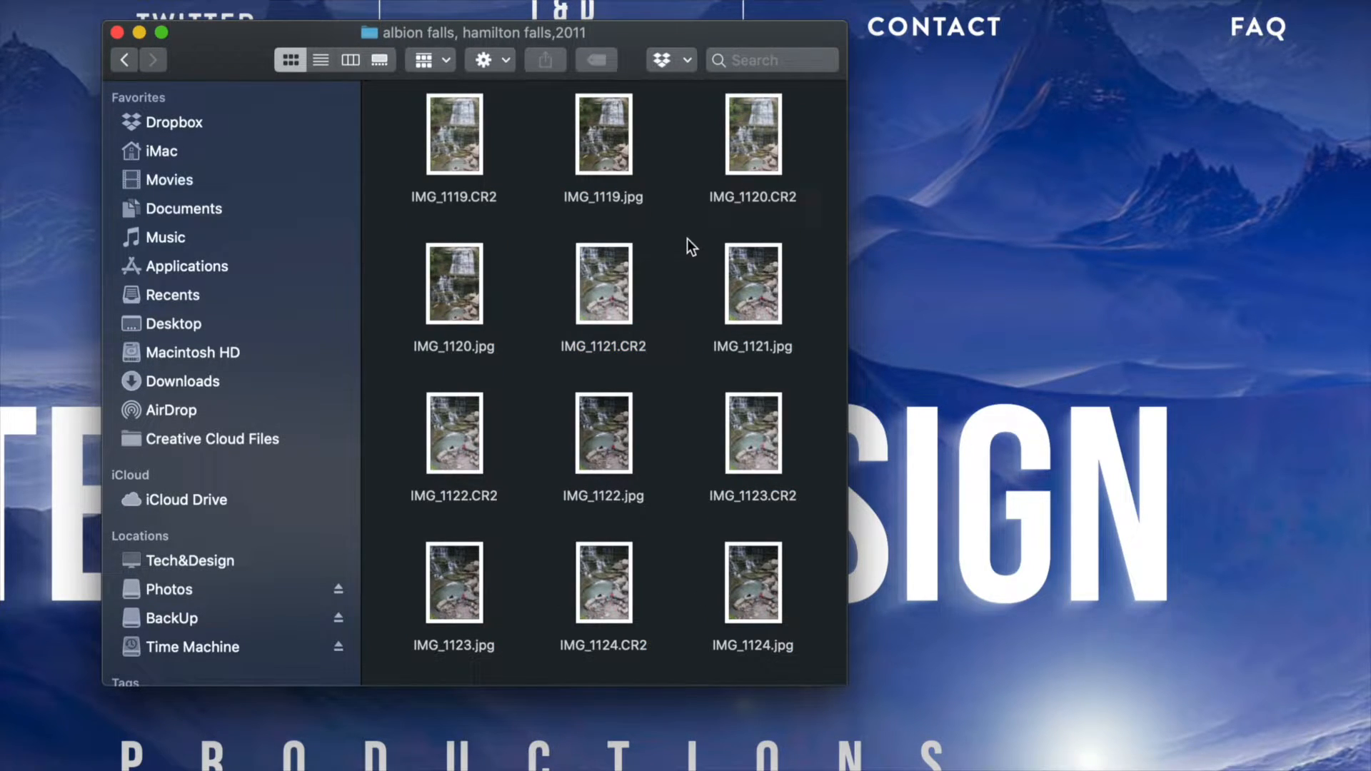
pyautogui.moveTo(691, 244); pyautogui.dragTo(387, 665)
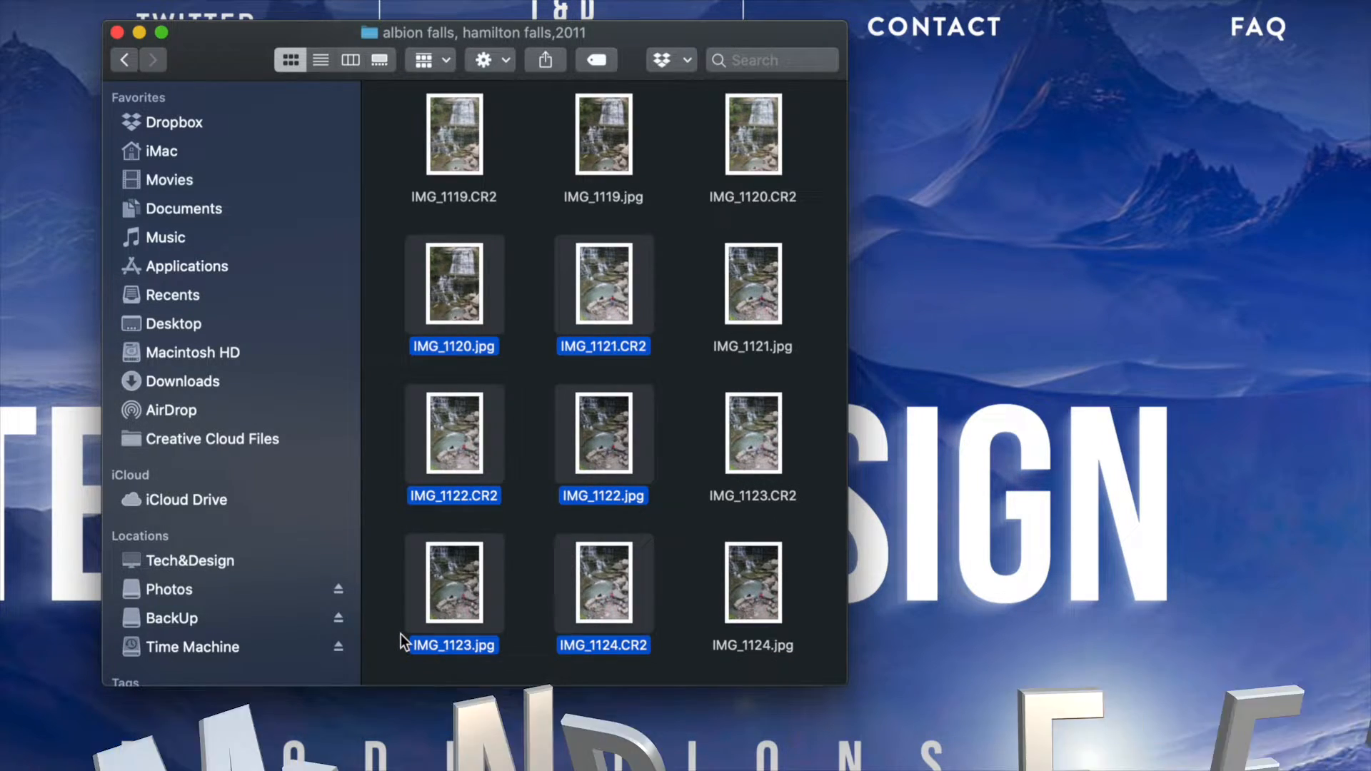
pyautogui.press('cmd+delete')
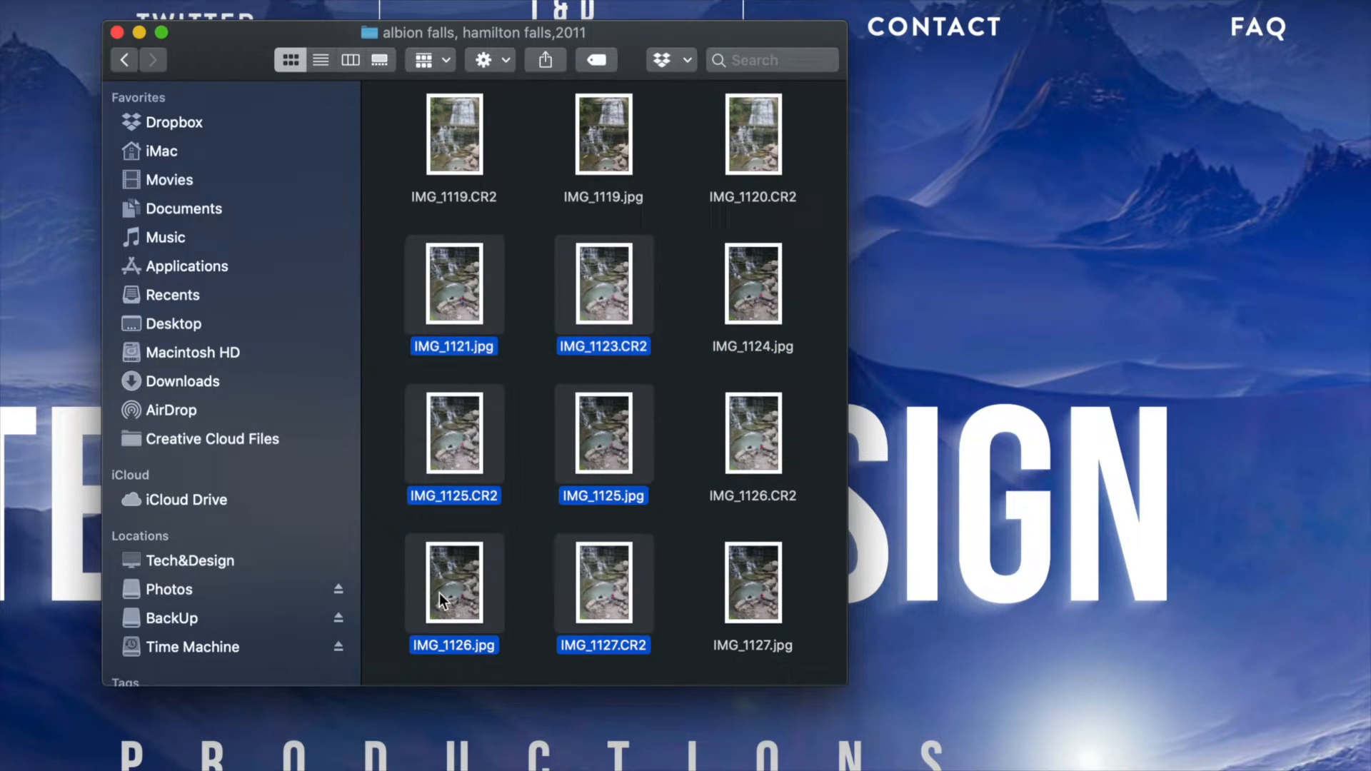
# Step: Send six more selected photos to the Trash via the context menu
pyautogui.rightClick(454, 581)
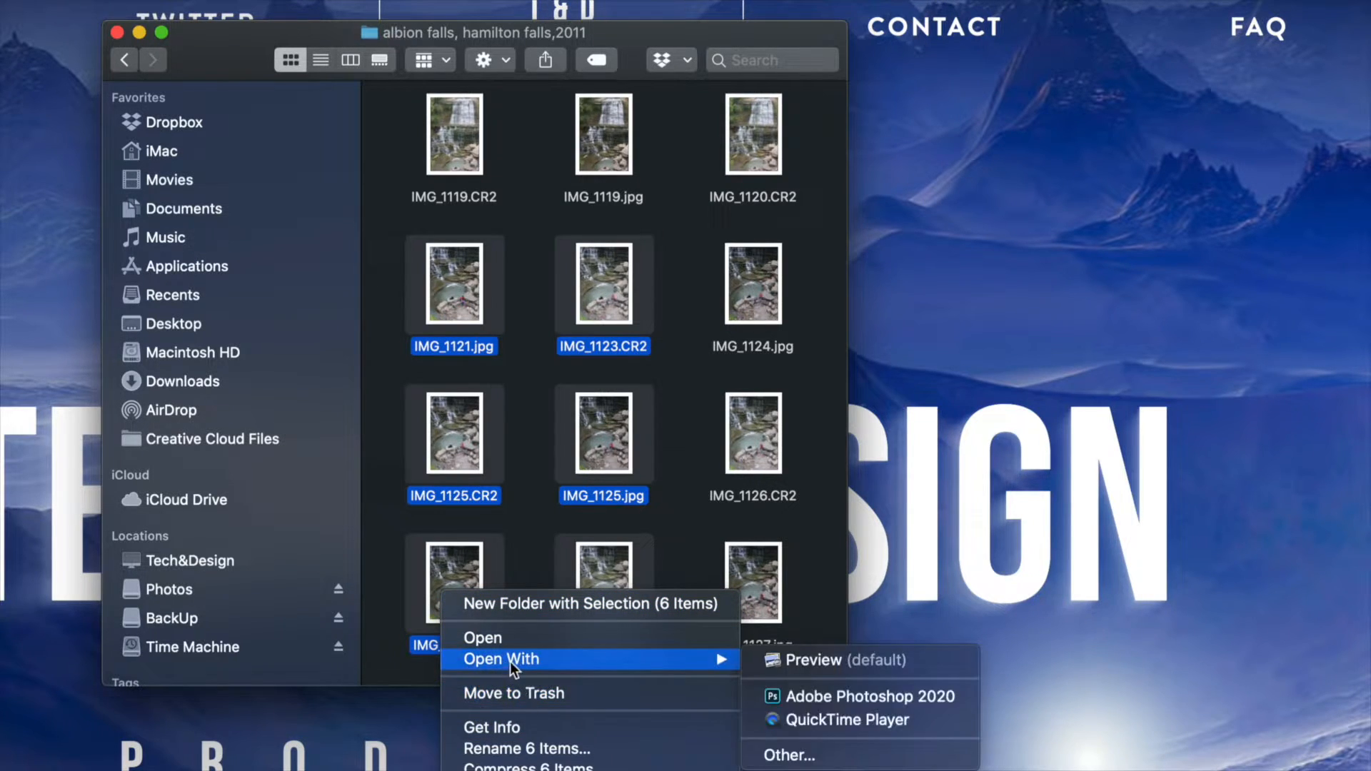
pyautogui.moveTo(511, 693)
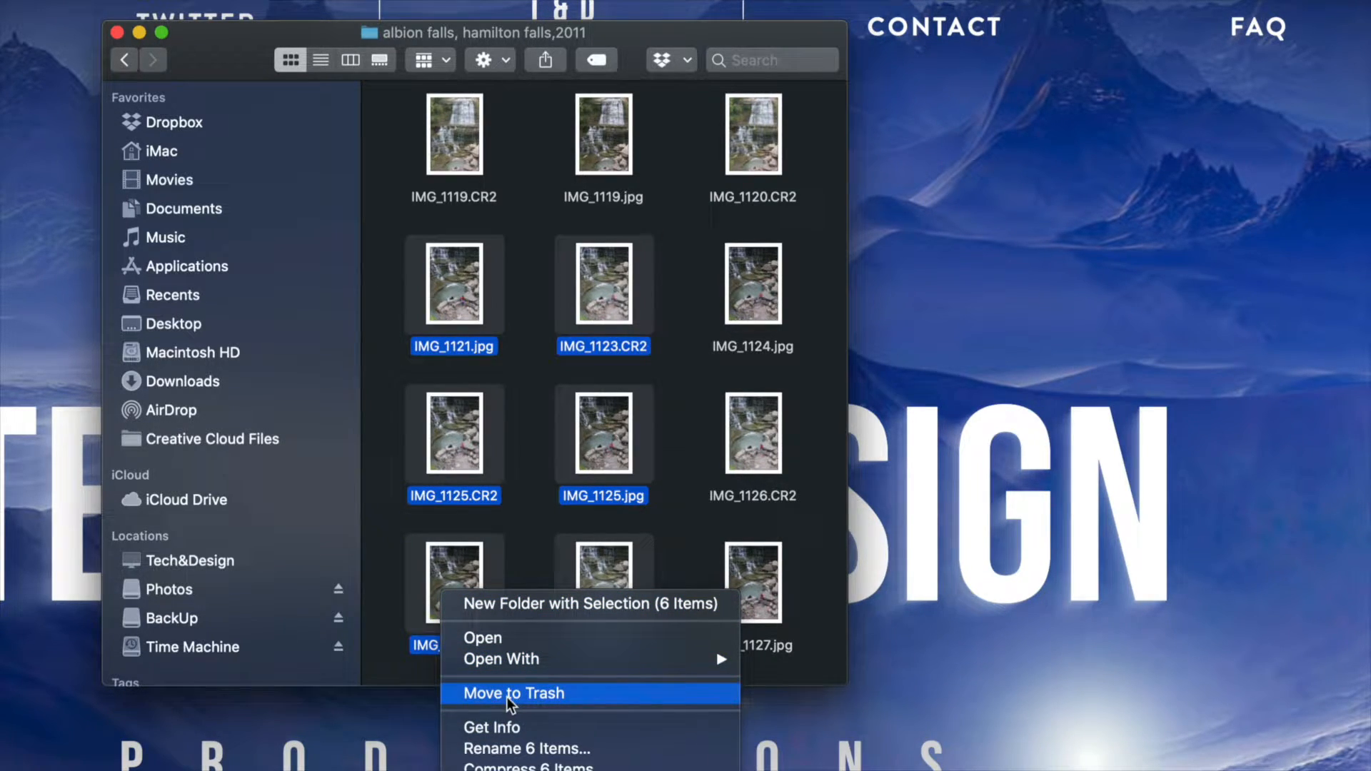
pyautogui.click(512, 694)
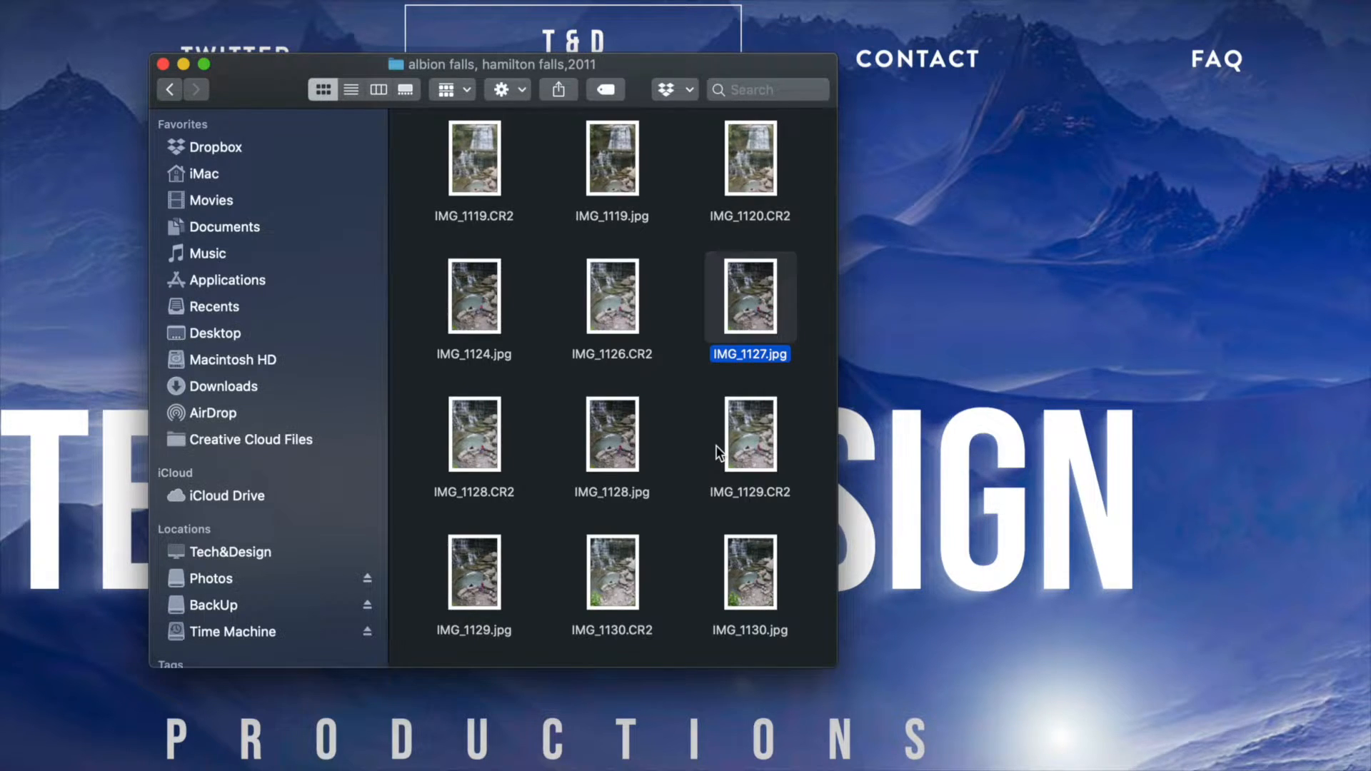
# Step: Delete the FOTOS folder from the Photos drive, then show the BackUp drive's contents
pyautogui.click(212, 578)
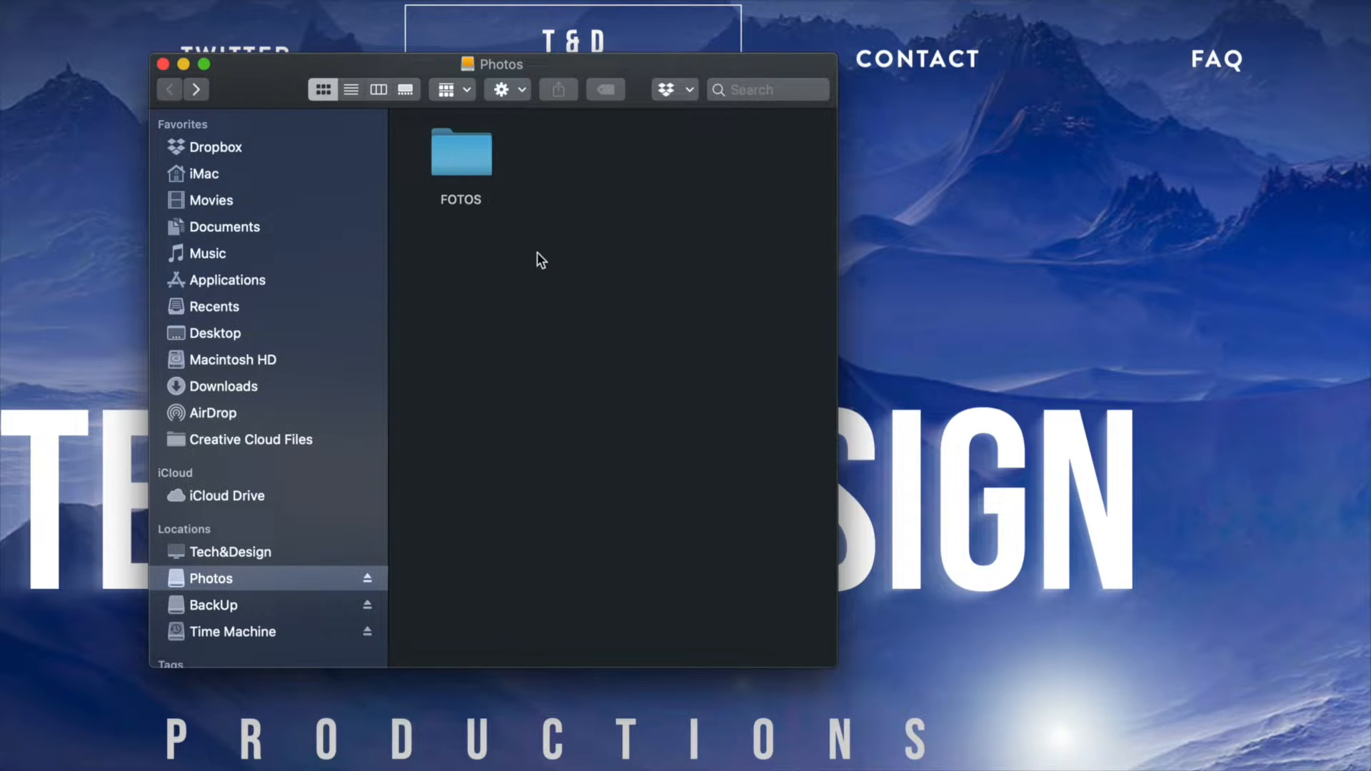
pyautogui.click(461, 154)
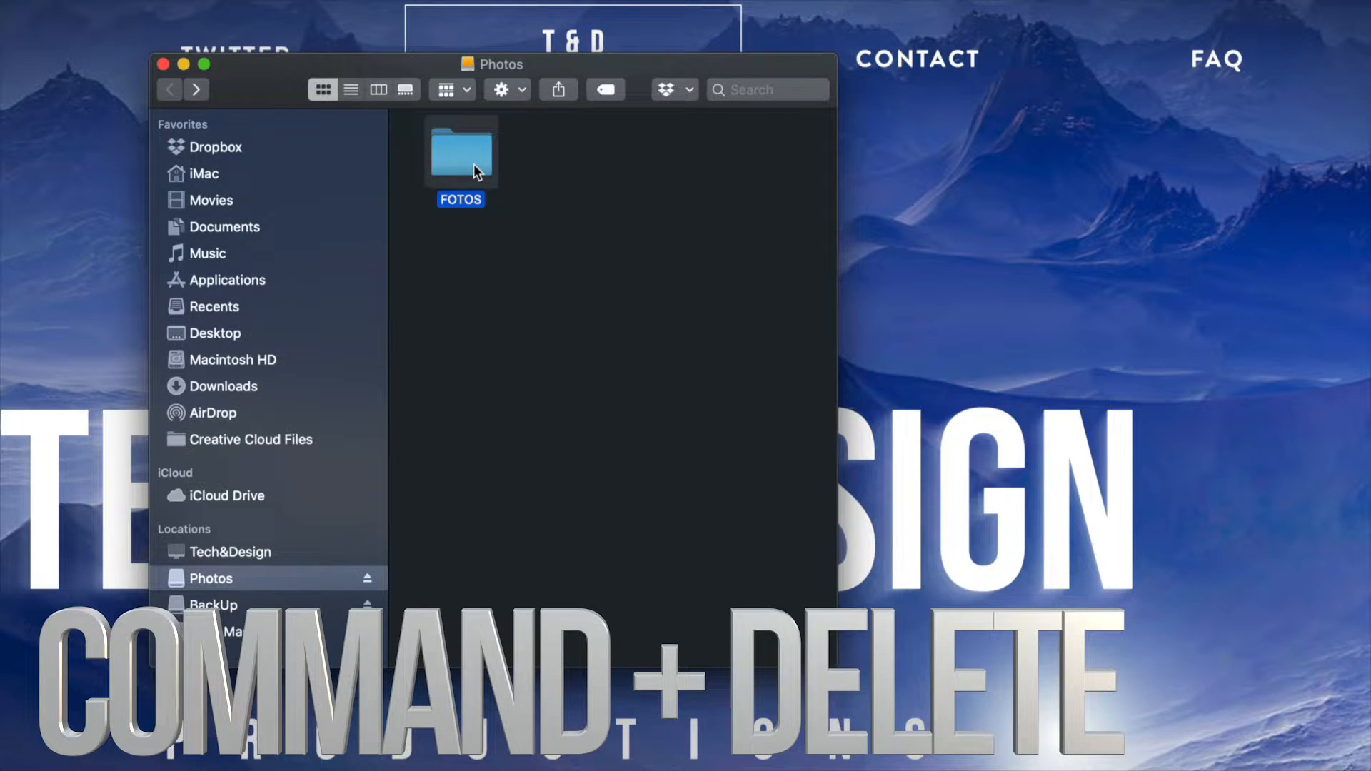
pyautogui.press('cmd+delete')
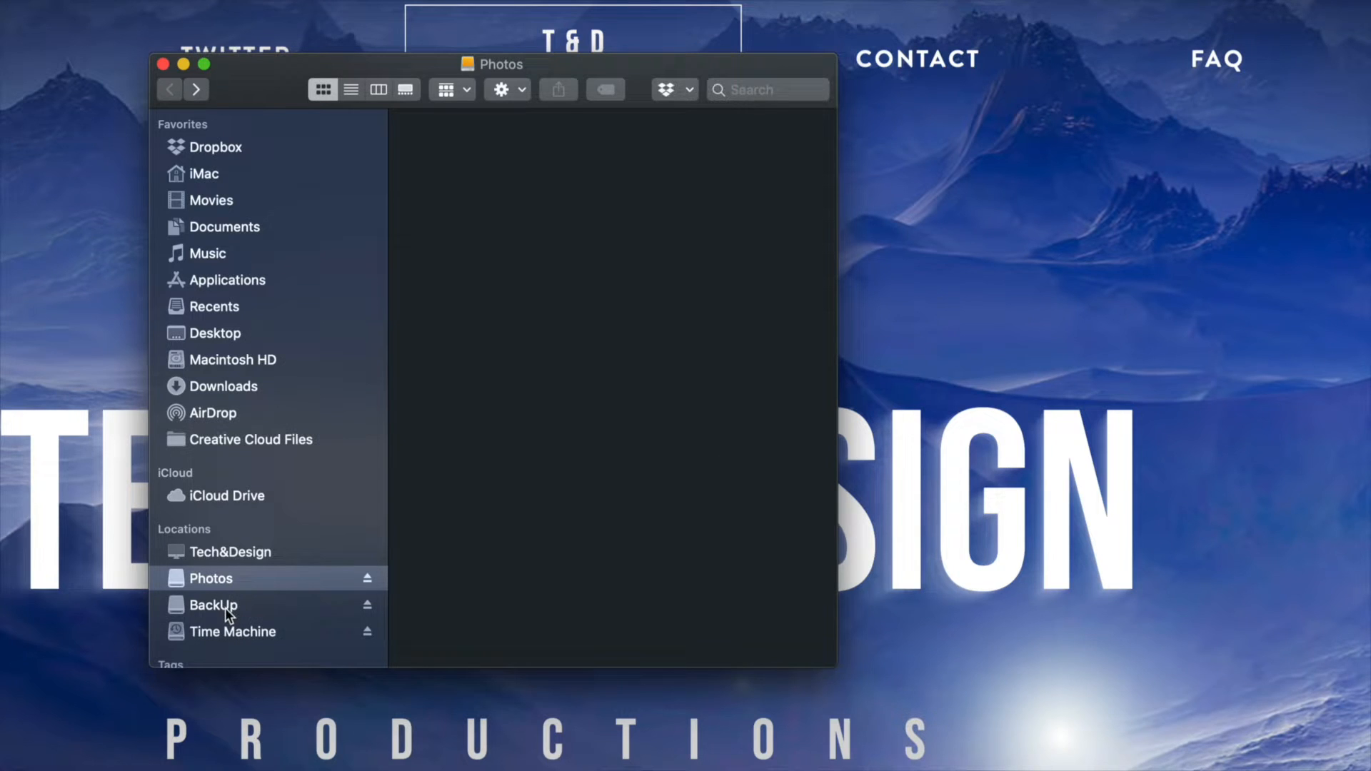
pyautogui.click(212, 604)
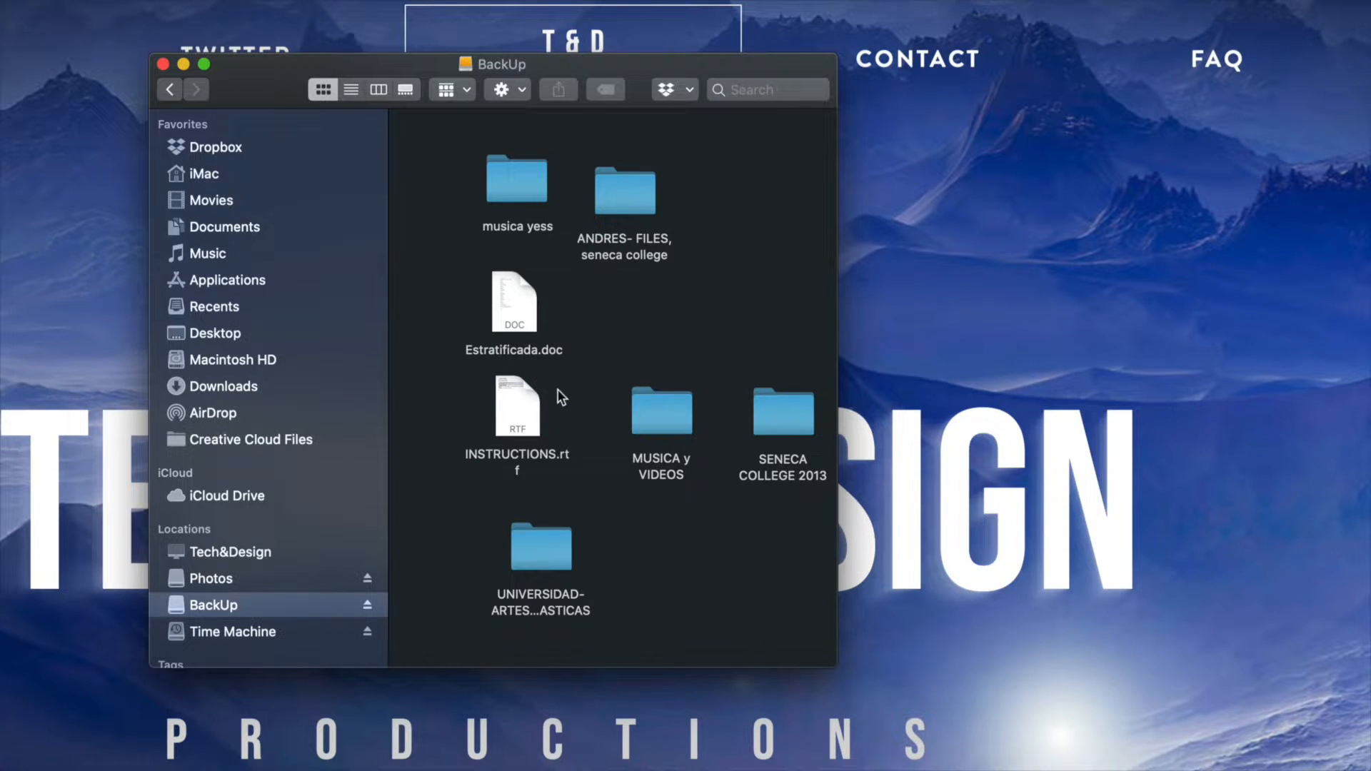
# Step: Select Estratificada.doc and the MUSICA y VIDEOS folder on BackUp and move them to the Trash
pyautogui.click(515, 303)
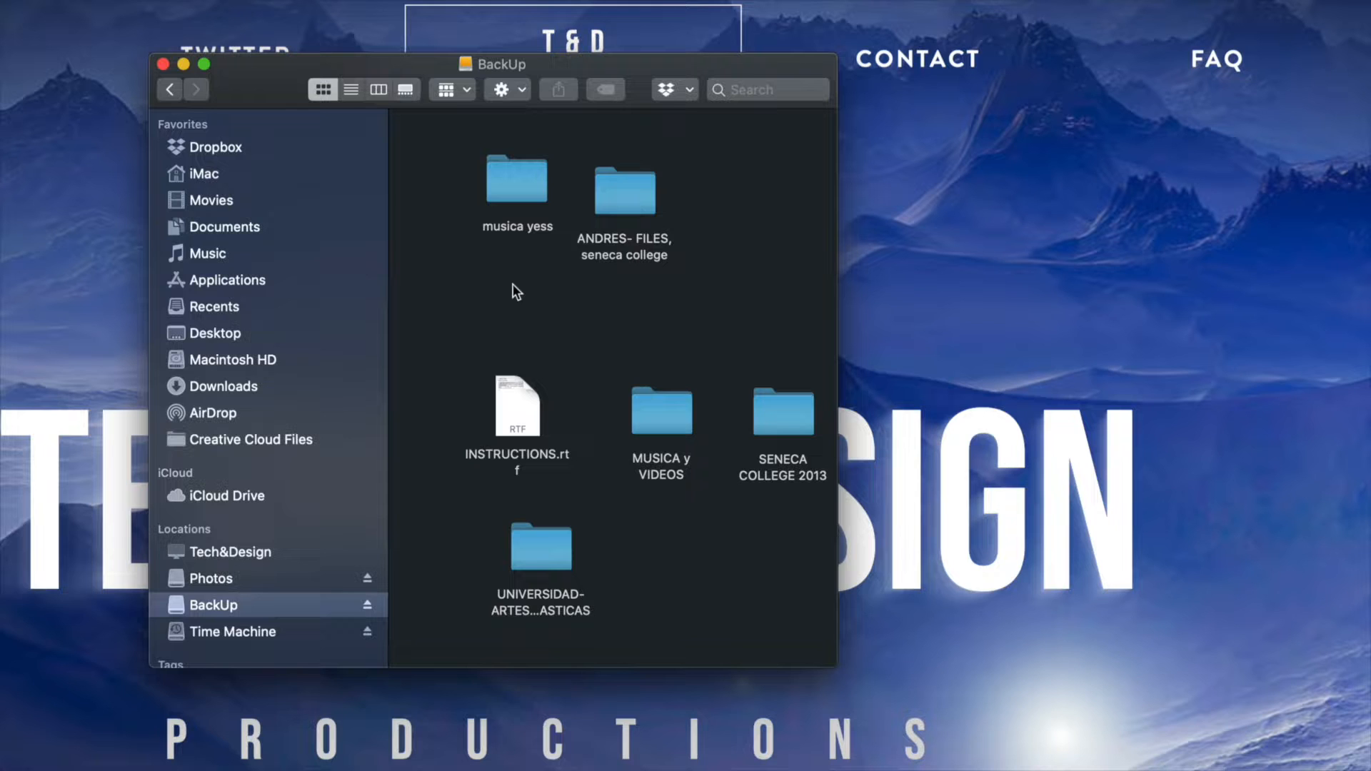
pyautogui.click(661, 411)
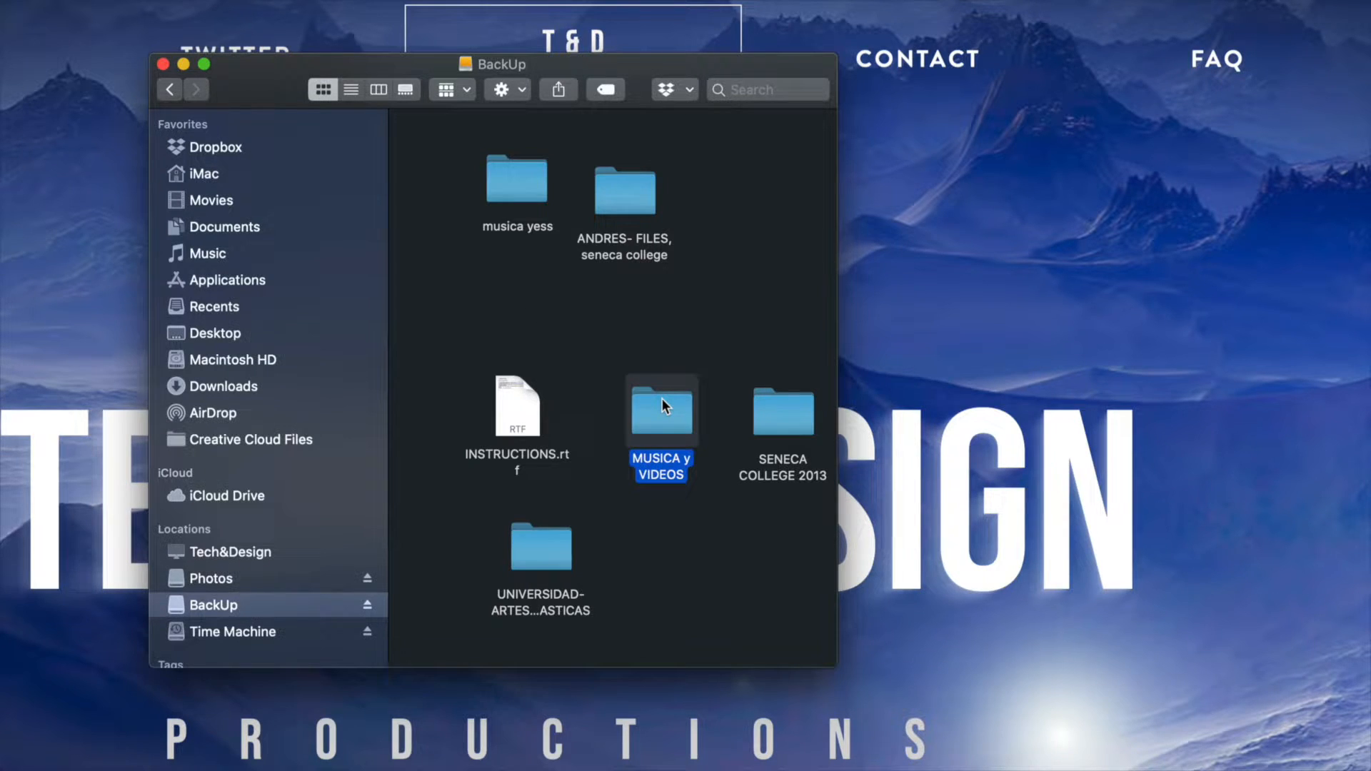
pyautogui.rightClick(659, 412)
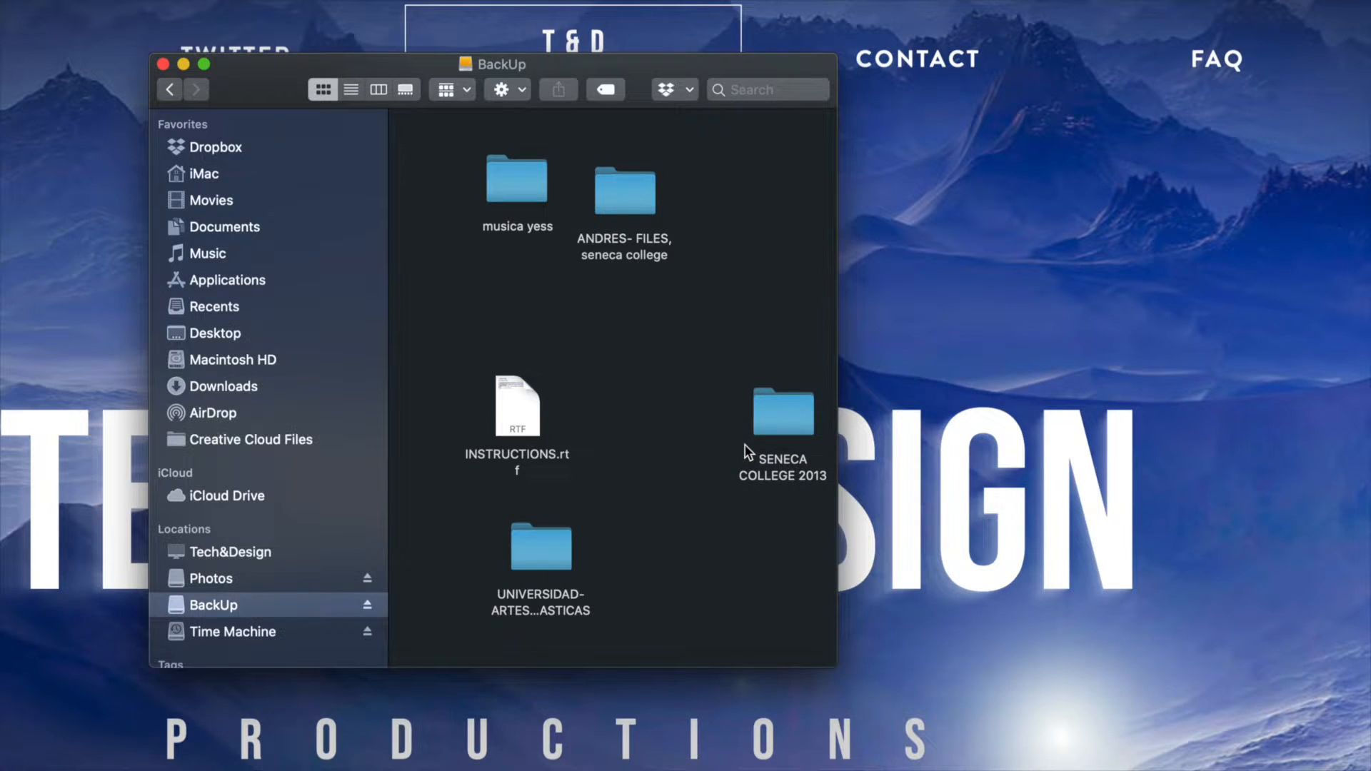
pyautogui.moveTo(677, 424)
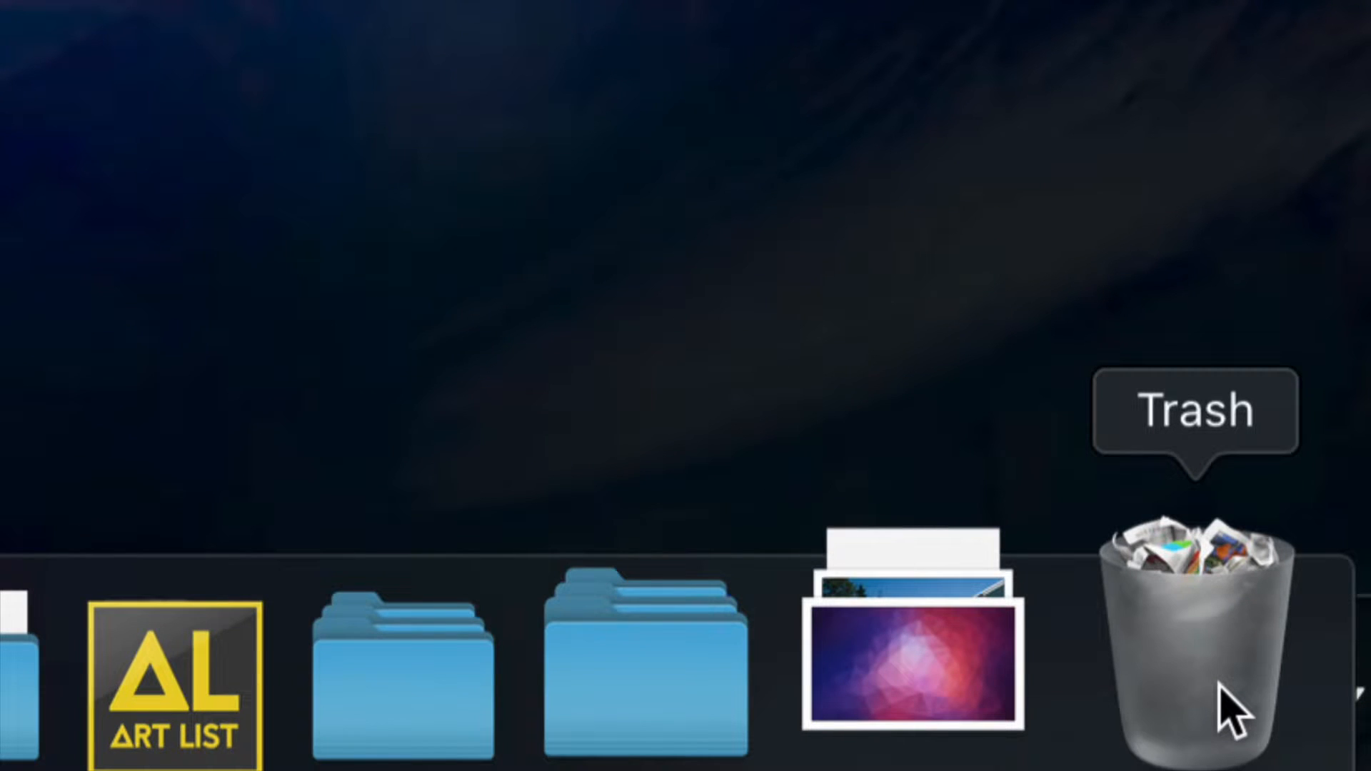
# Step: Empty the Trash from the Dock and confirm permanent erasure
pyautogui.rightClick(1198, 647)
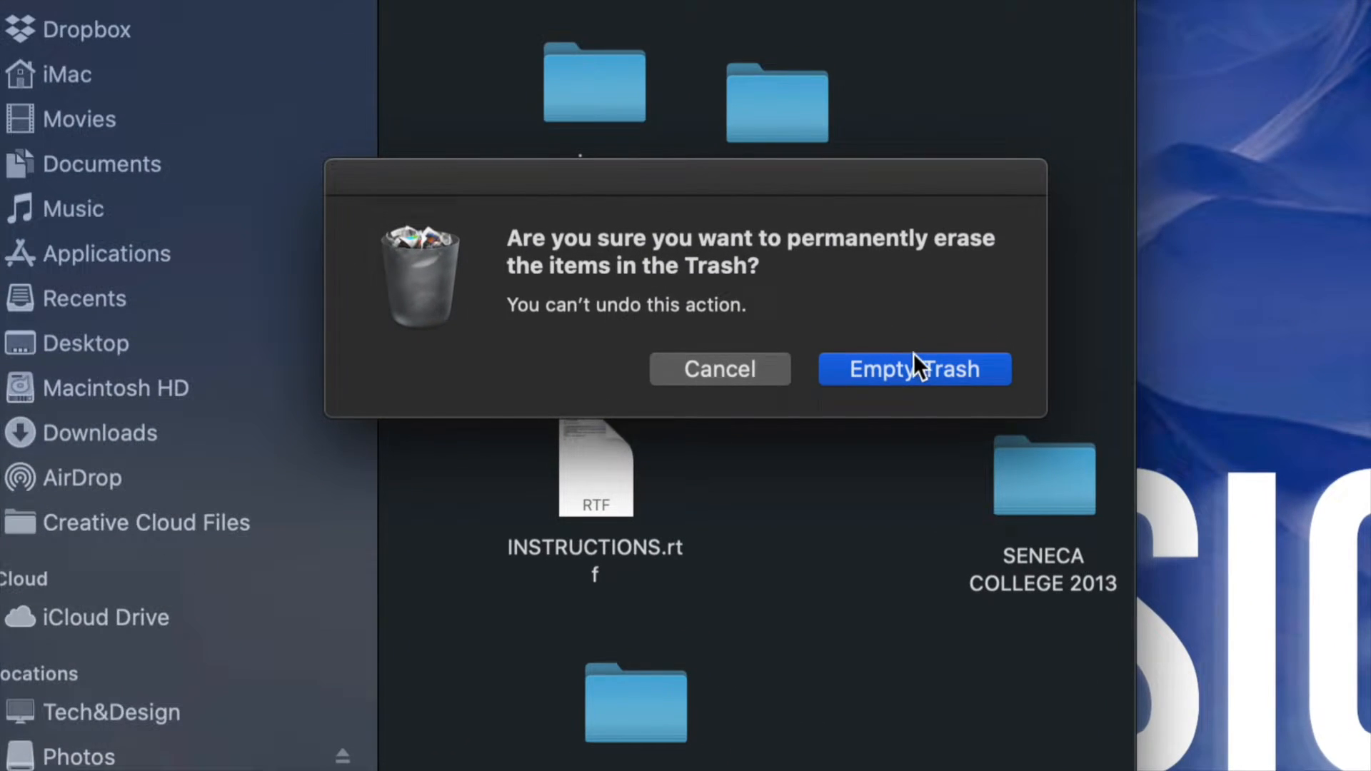
pyautogui.click(912, 369)
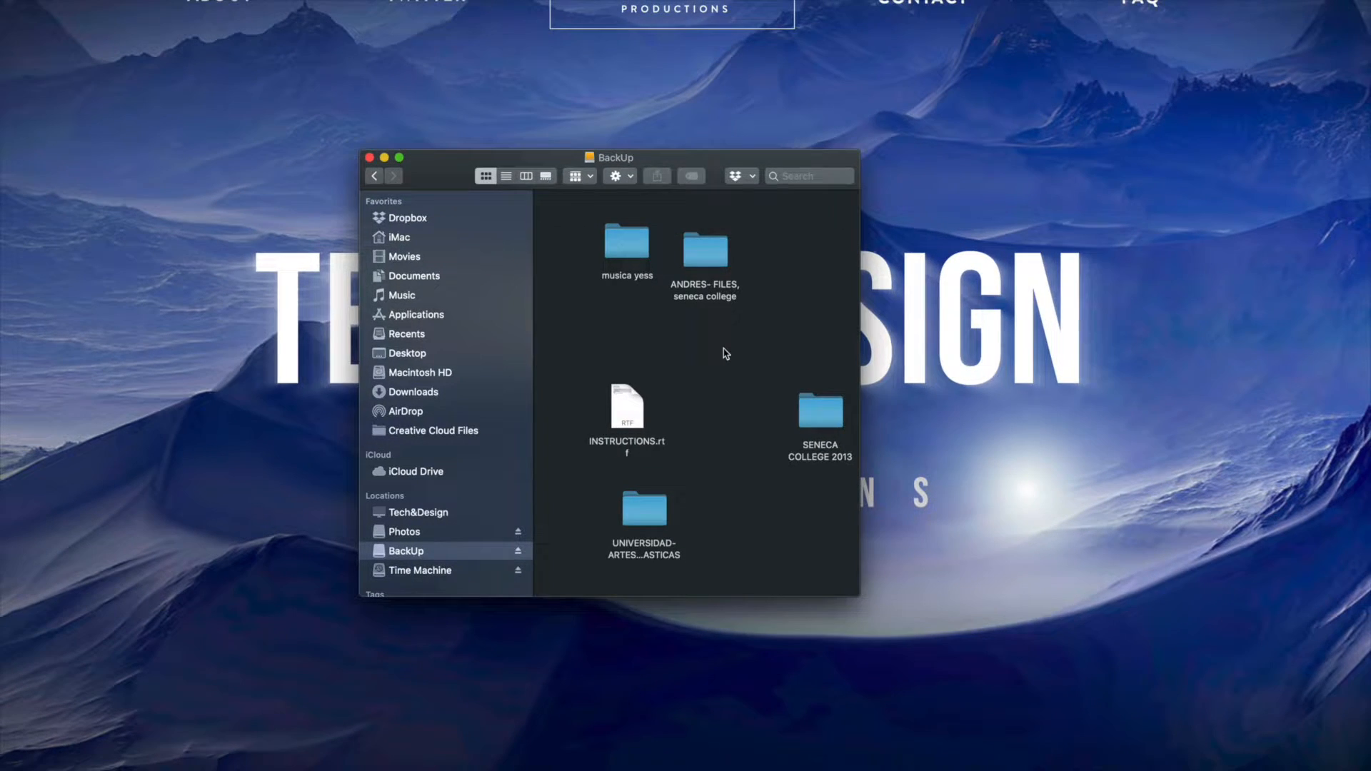
# Step: Search for disk utility in Spotlight and launch Disk Utility from the results
pyautogui.rightClick(700, 350)
pyautogui.write('disk')
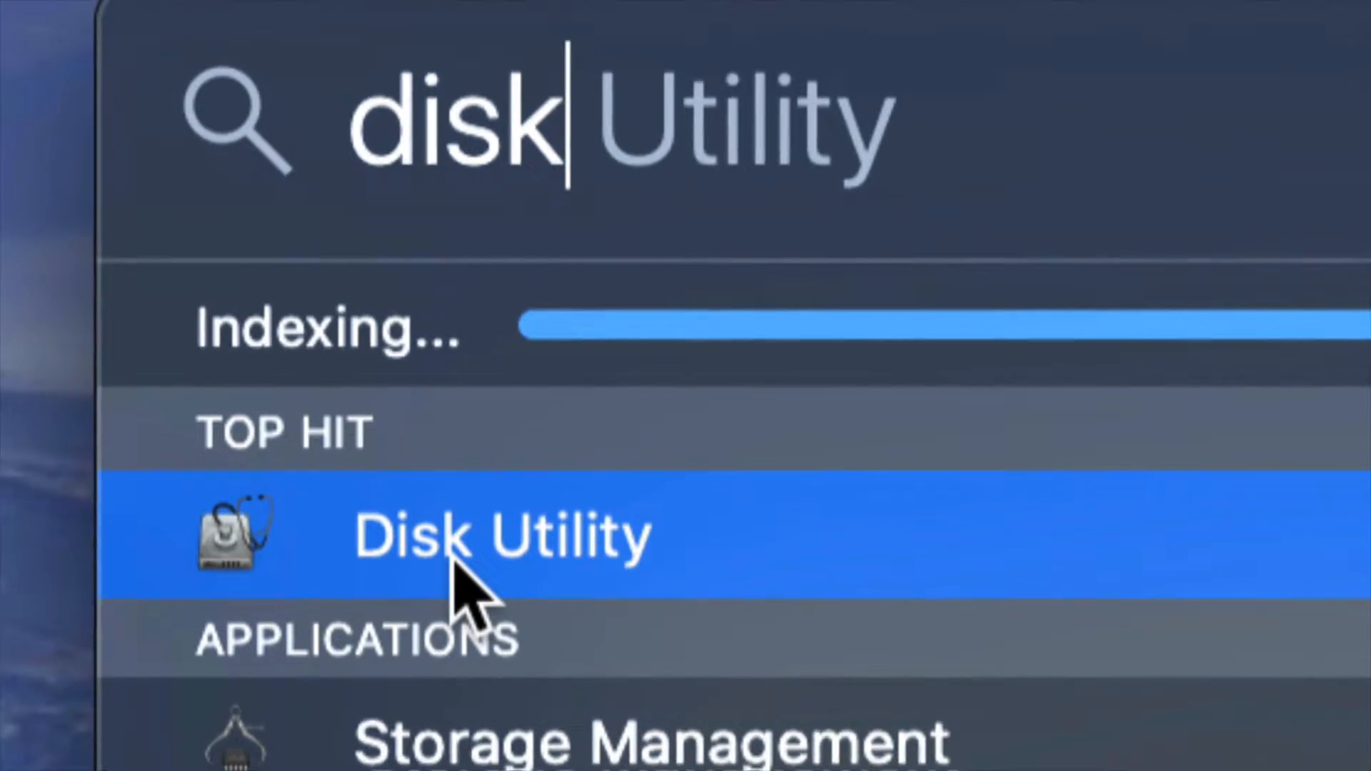
pyautogui.click(501, 533)
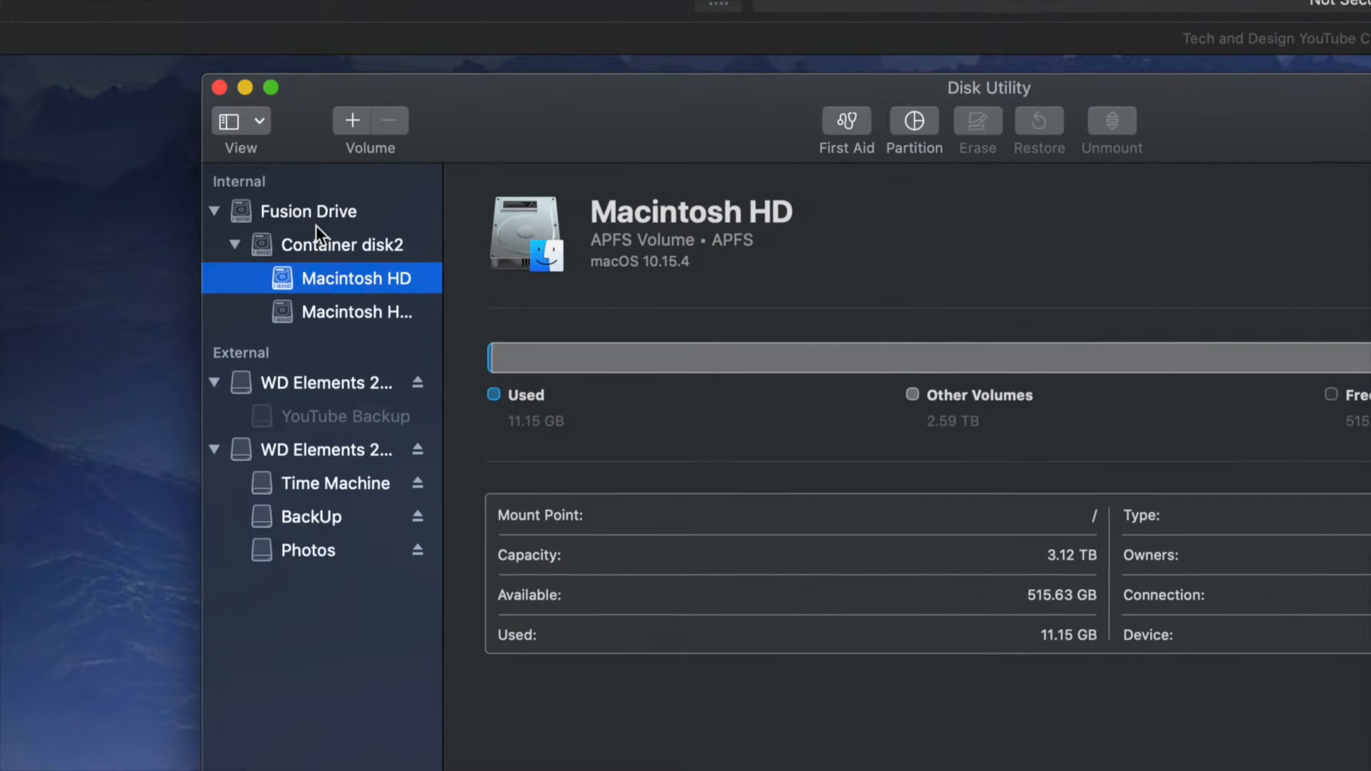
pyautogui.moveTo(259, 120)
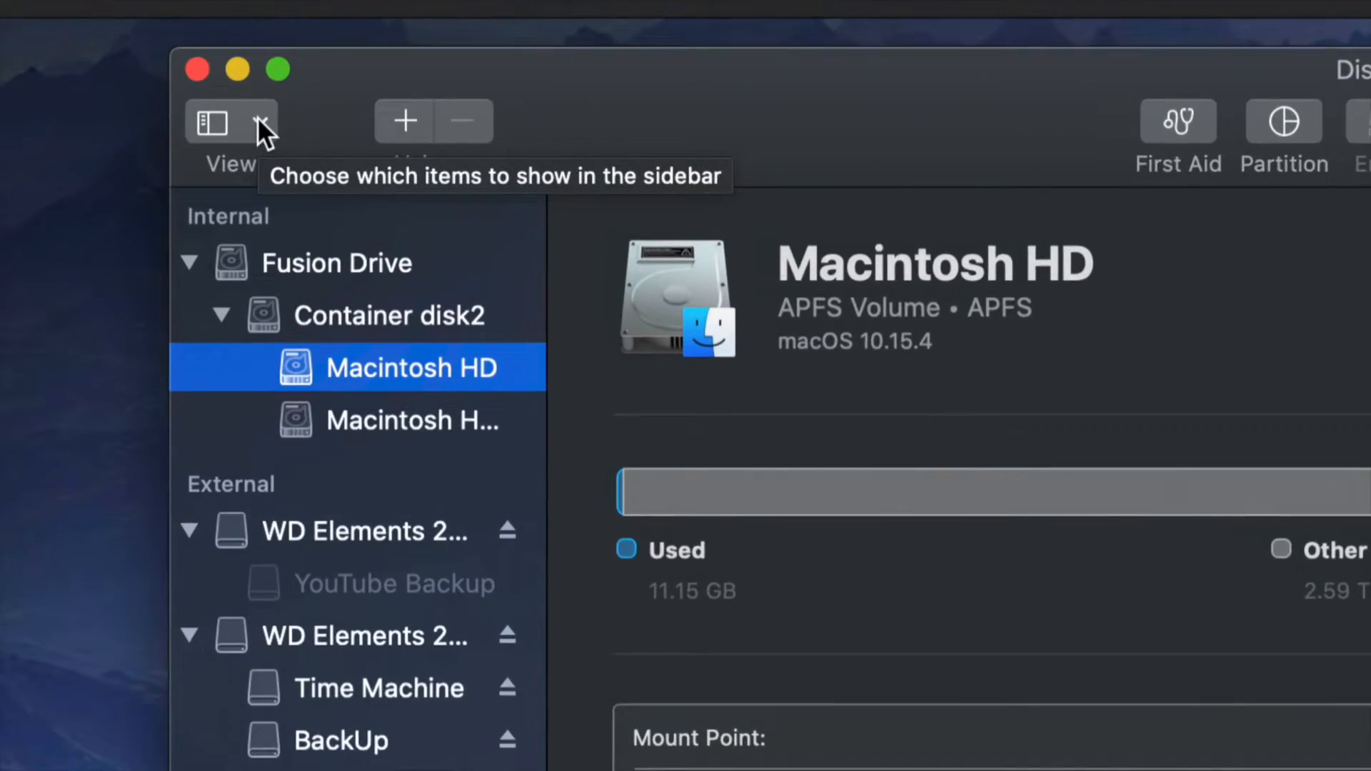
# Step: Switch the sidebar view to Show Only Volumes and back to Show All Devices
pyautogui.click(263, 119)
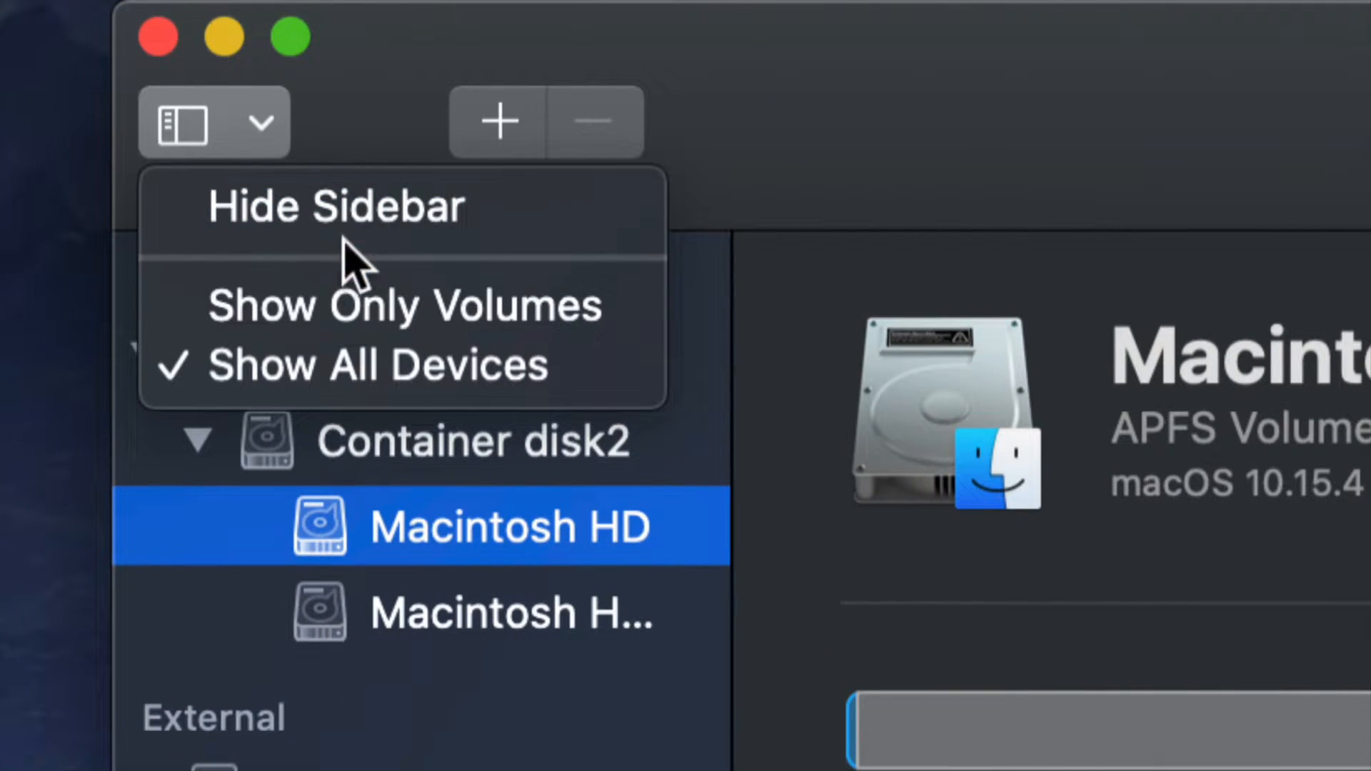
pyautogui.click(403, 304)
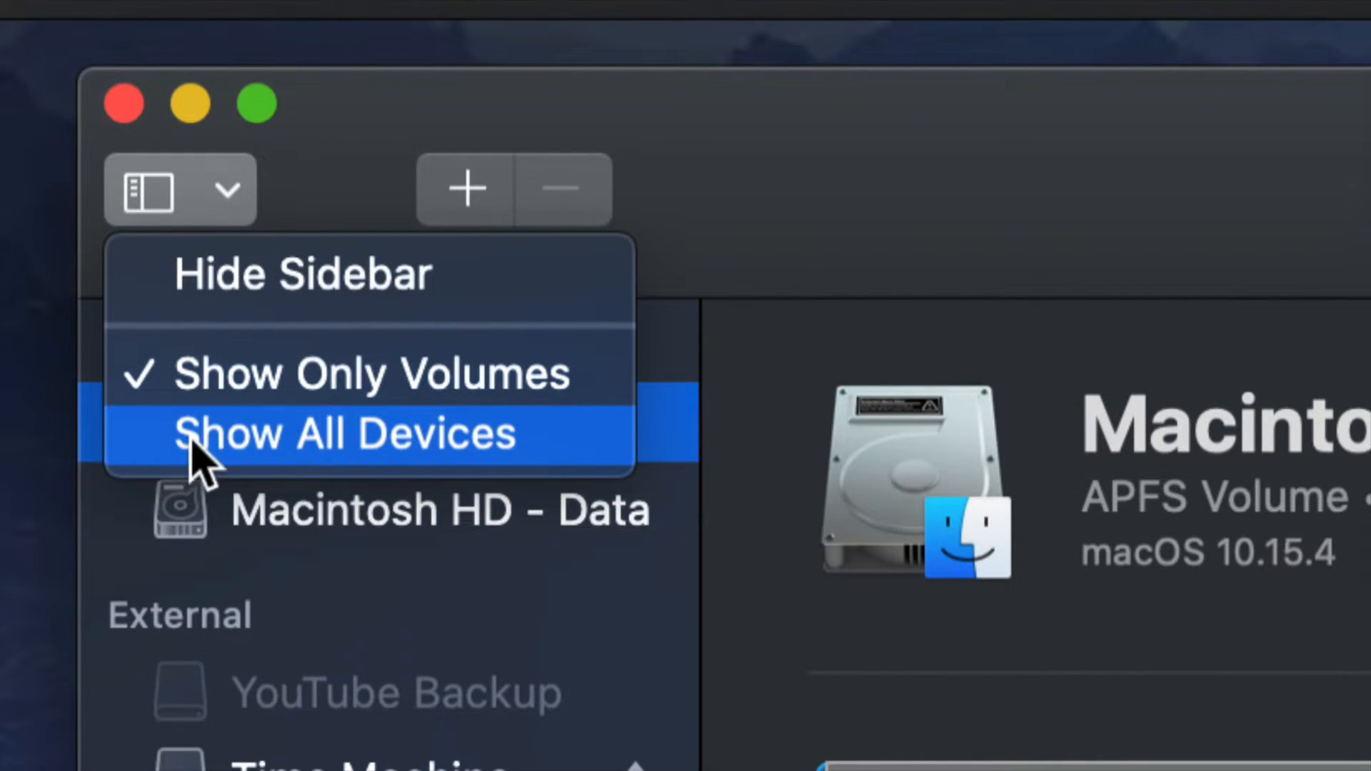
pyautogui.click(348, 434)
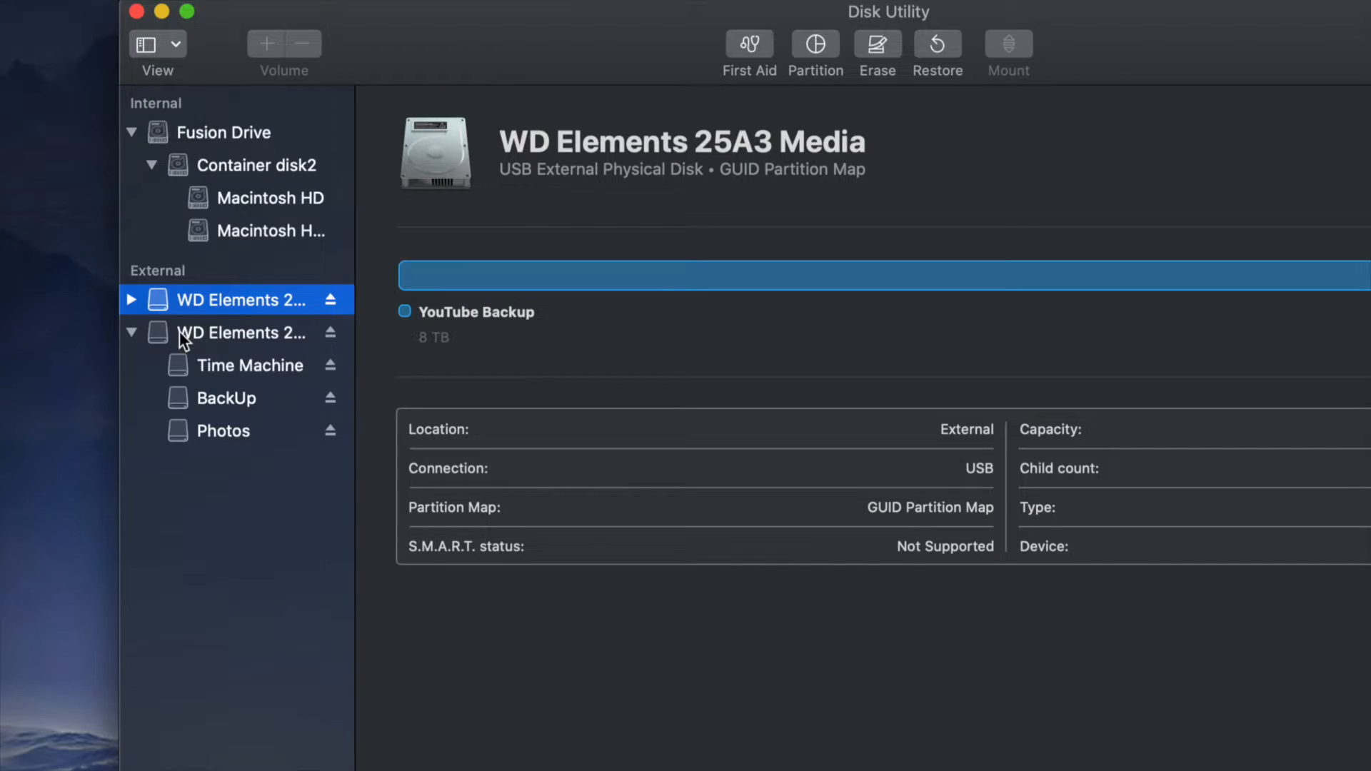
# Step: Browse both WD Elements drives and settle on the one holding Time Machine, BackUp and Photos
pyautogui.click(240, 333)
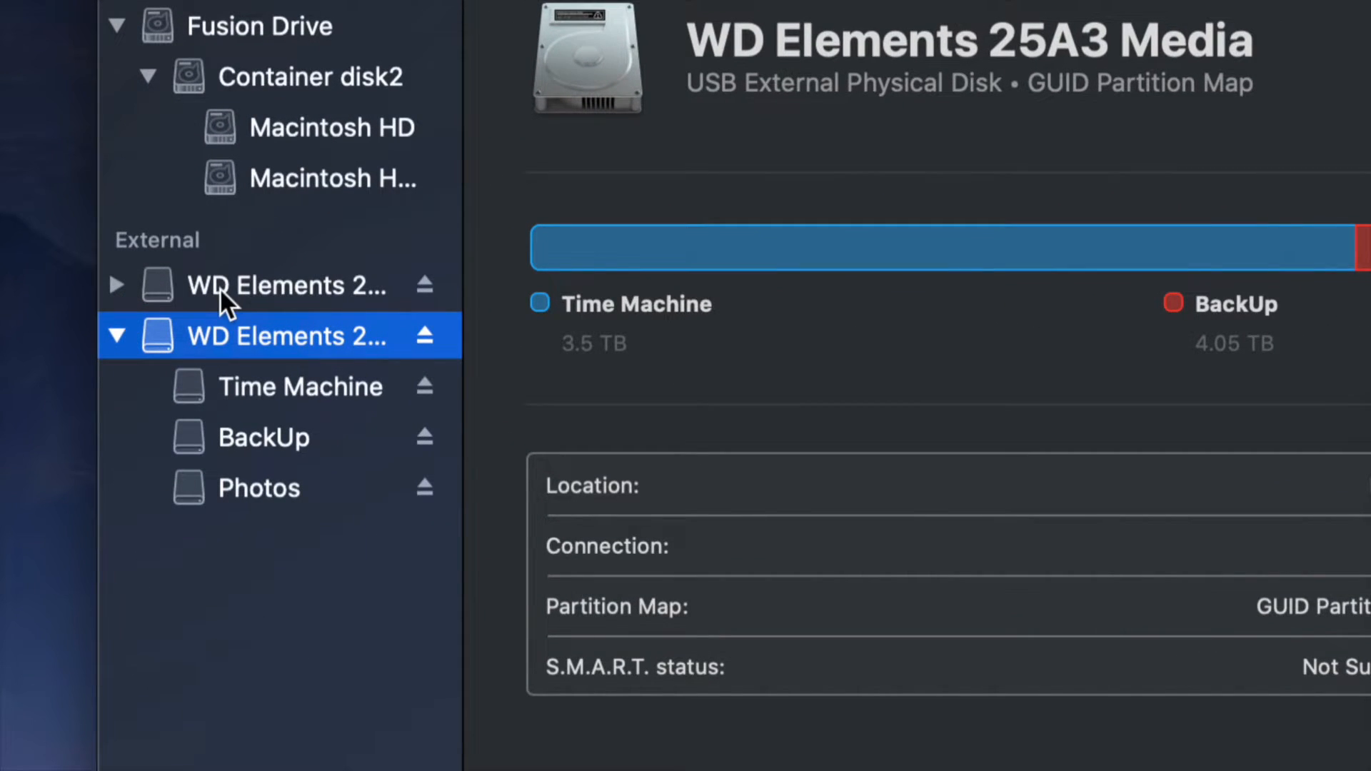
pyautogui.click(289, 286)
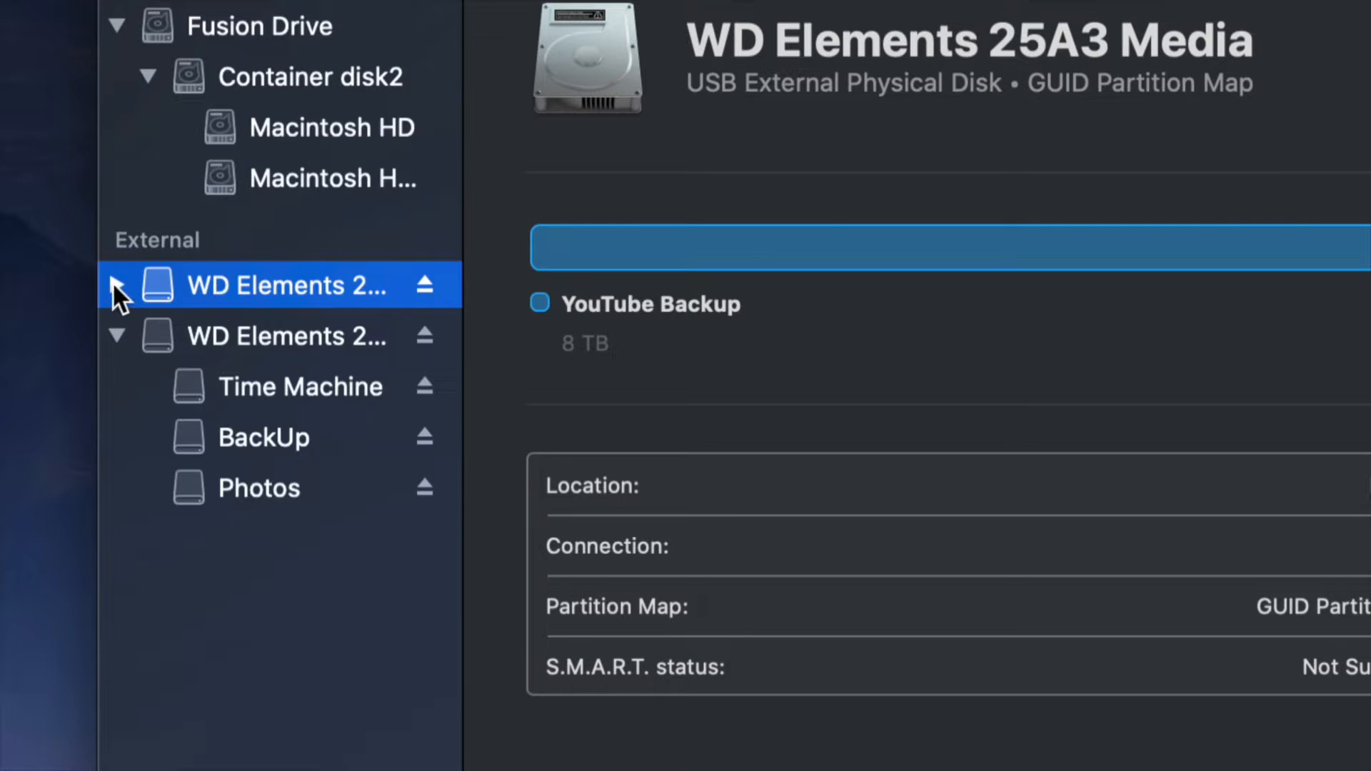
pyautogui.click(115, 286)
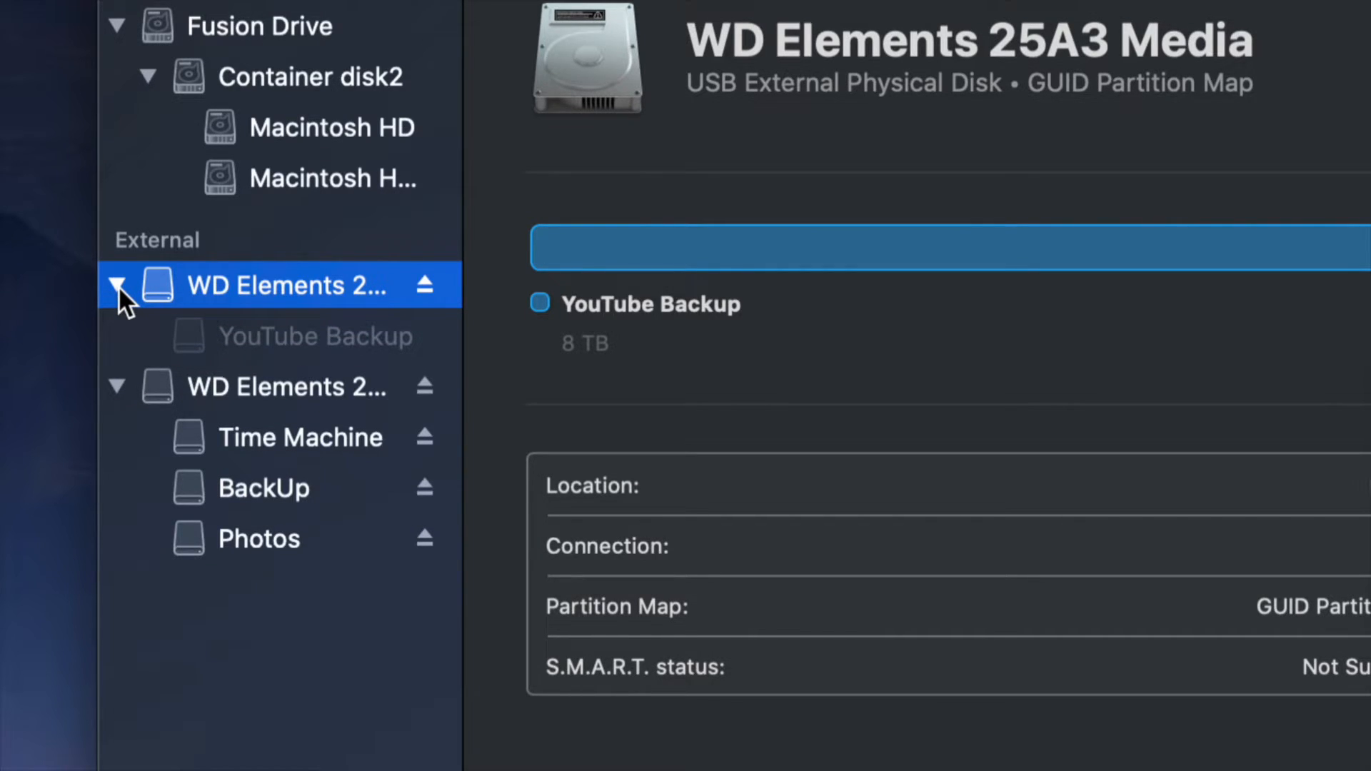
pyautogui.click(116, 285)
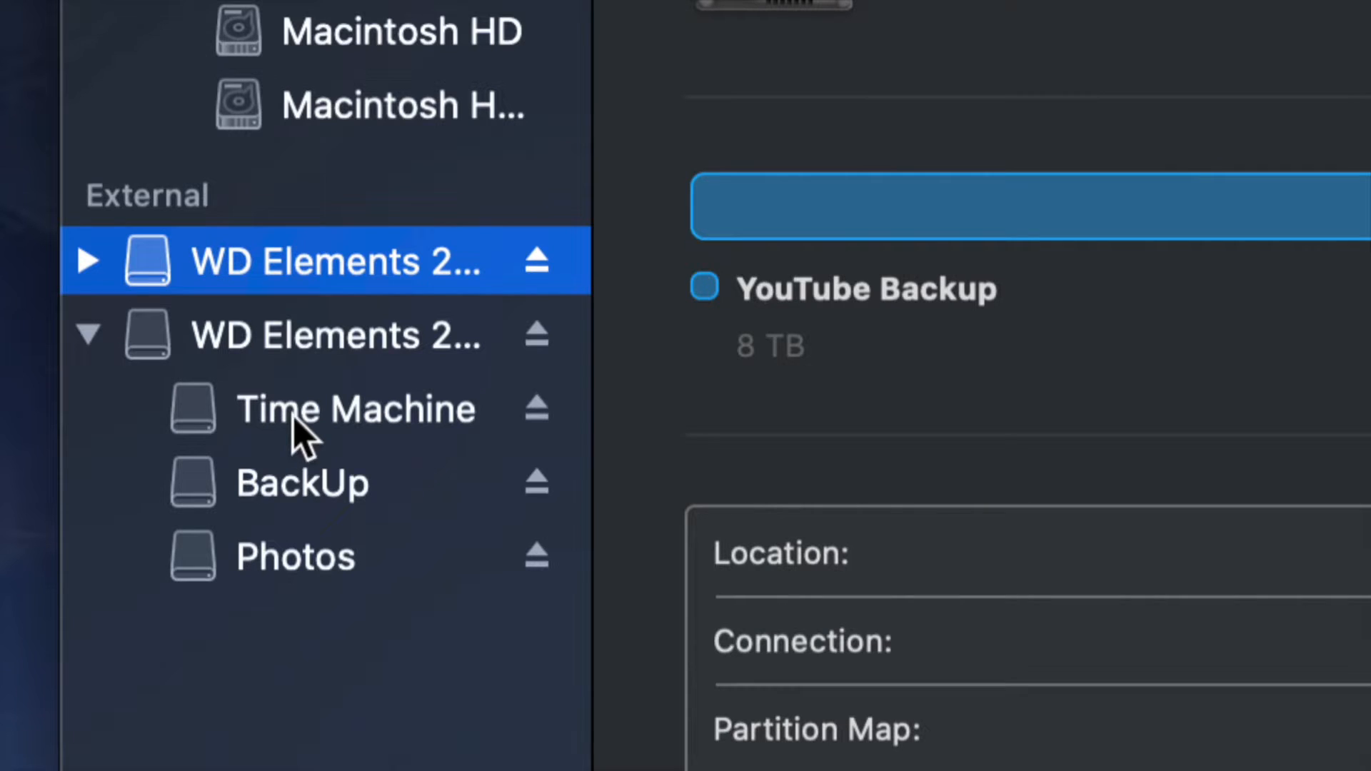
pyautogui.moveTo(329, 482)
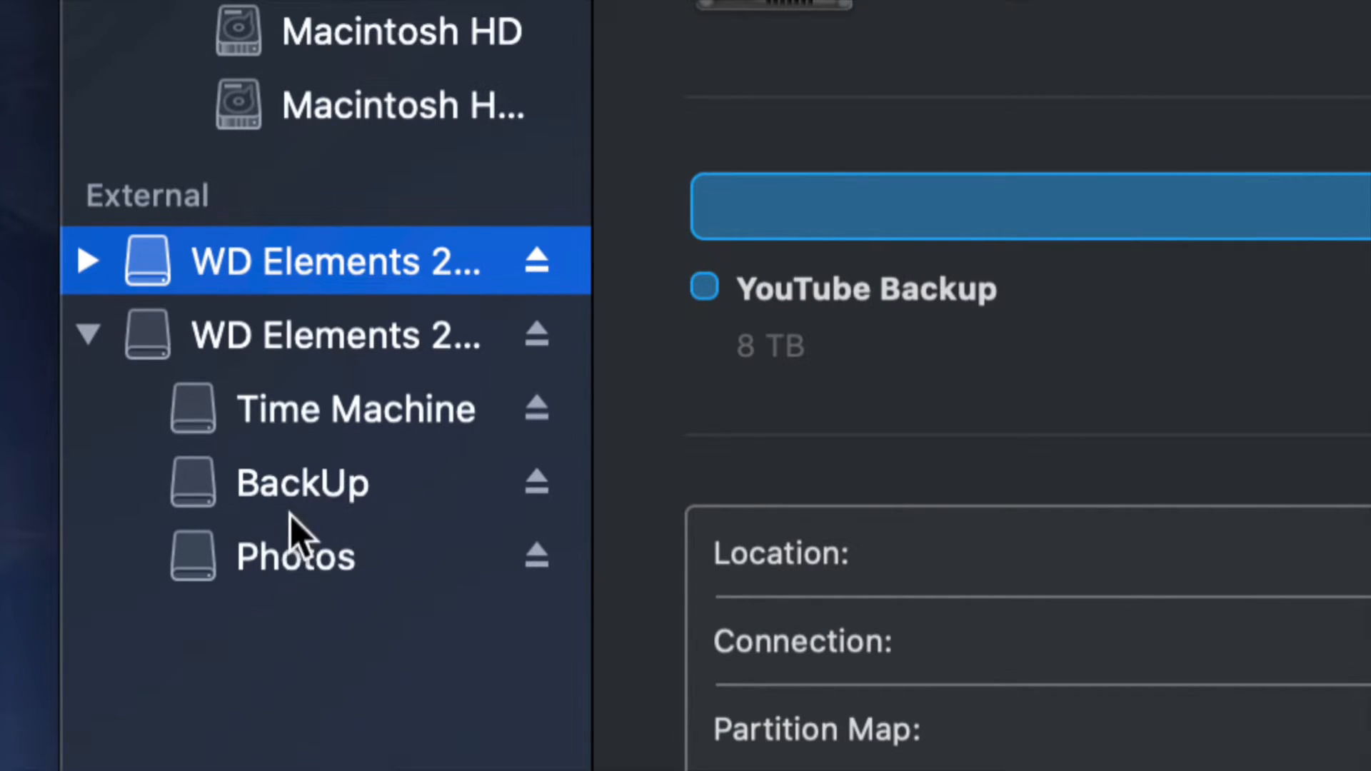
pyautogui.click(354, 409)
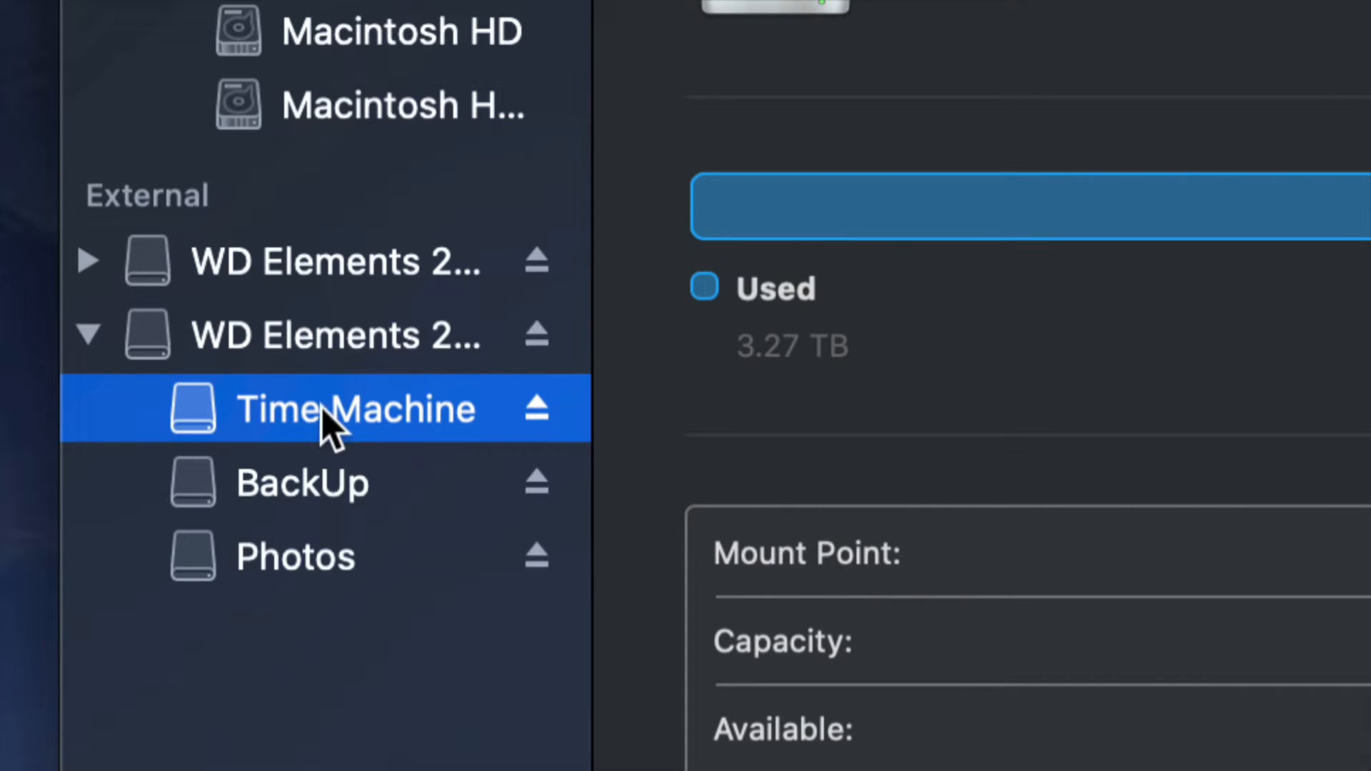
pyautogui.click(333, 334)
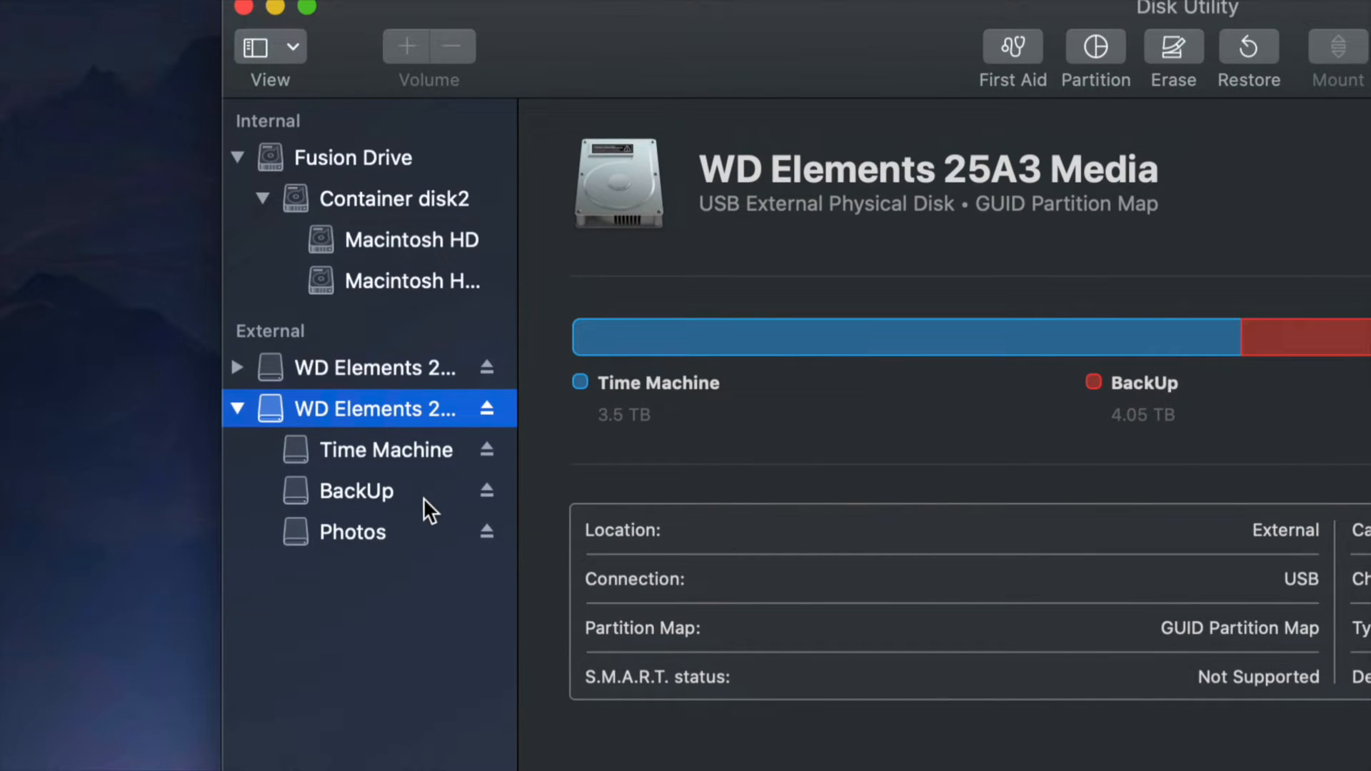
pyautogui.moveTo(1292, 442)
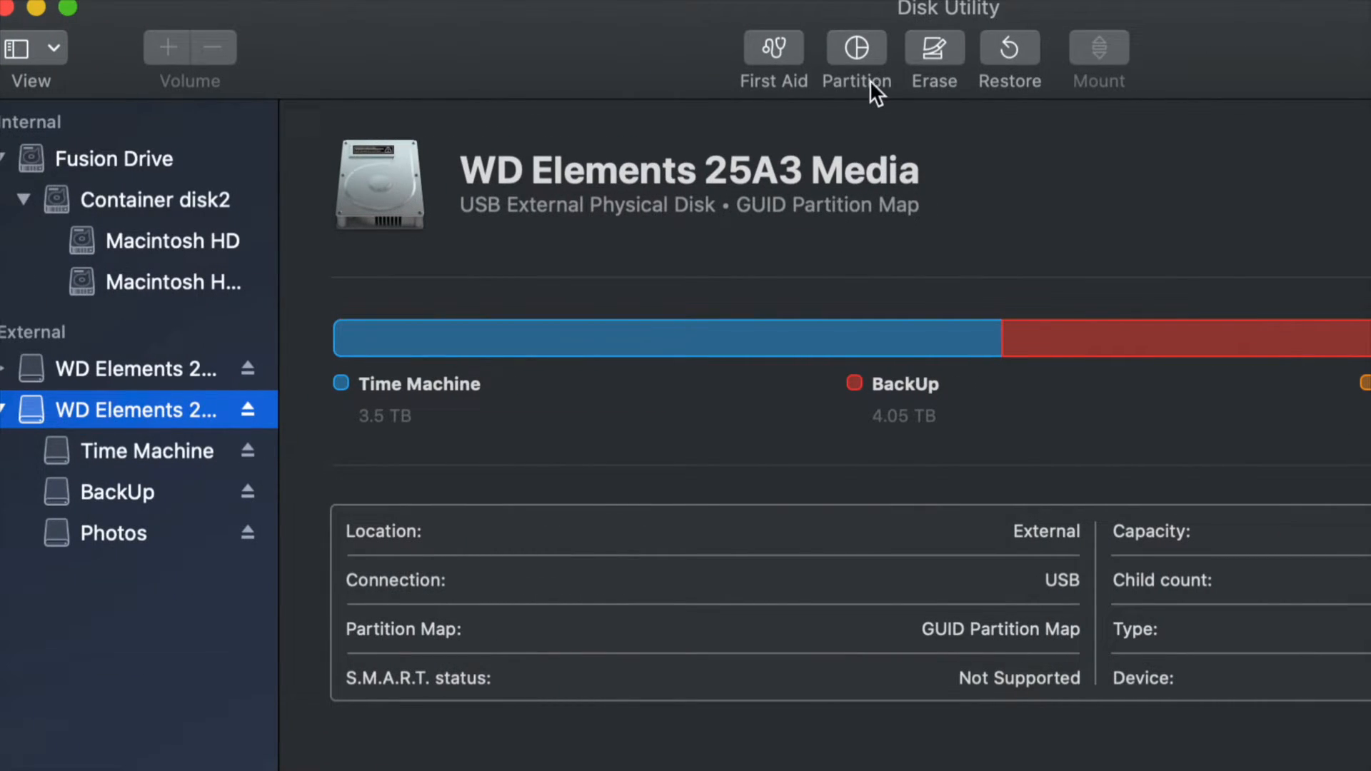
pyautogui.moveTo(934, 47)
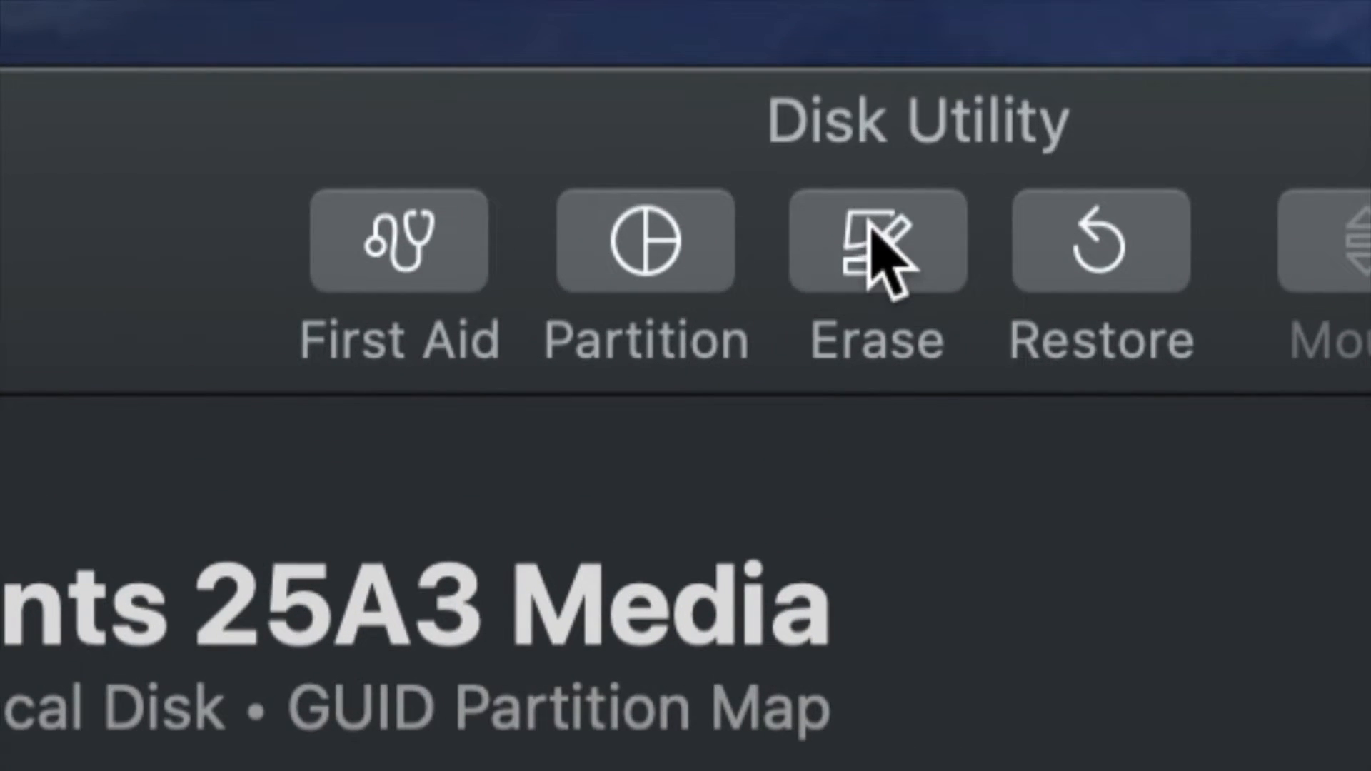
# Step: Begin erasing WD Elements 25A3 Media and set the format to Mac OS Extended (Journaled), name Untitled
pyautogui.click(874, 239)
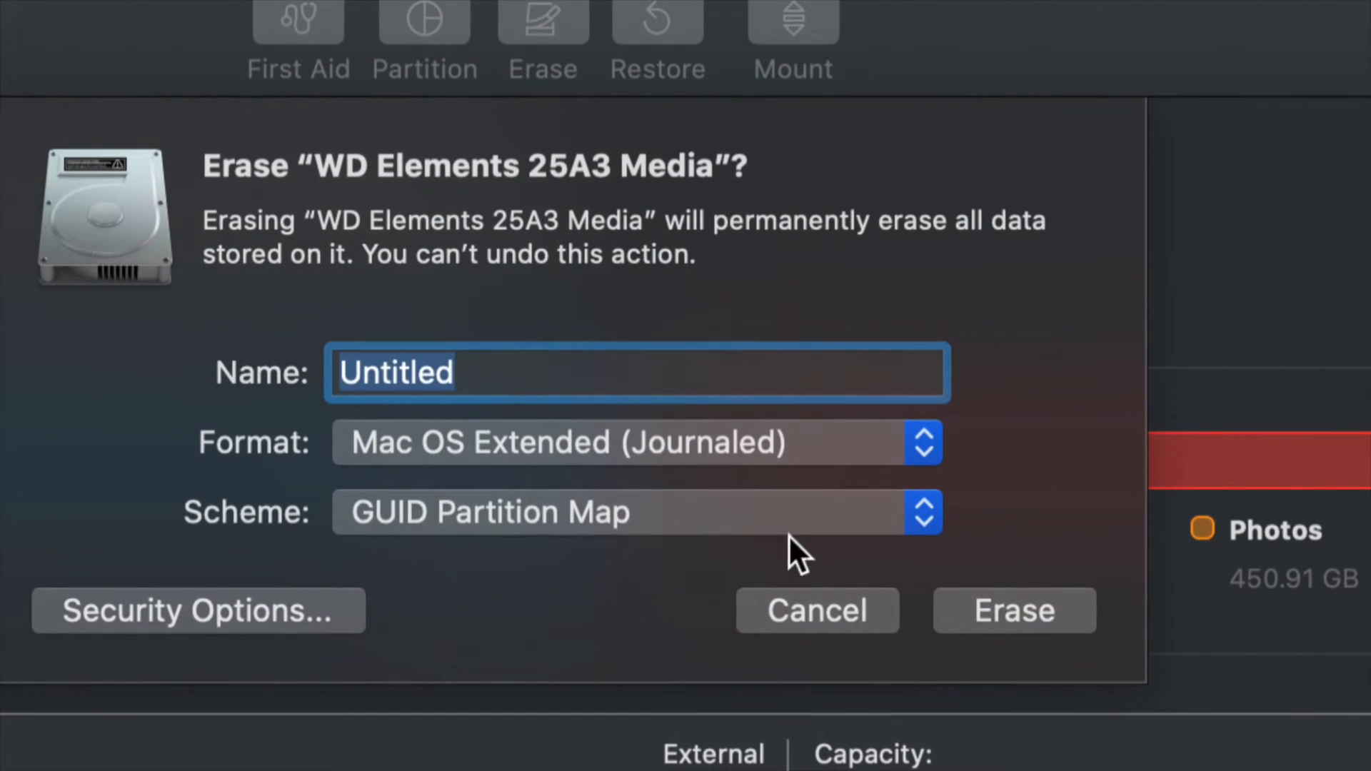
pyautogui.click(923, 442)
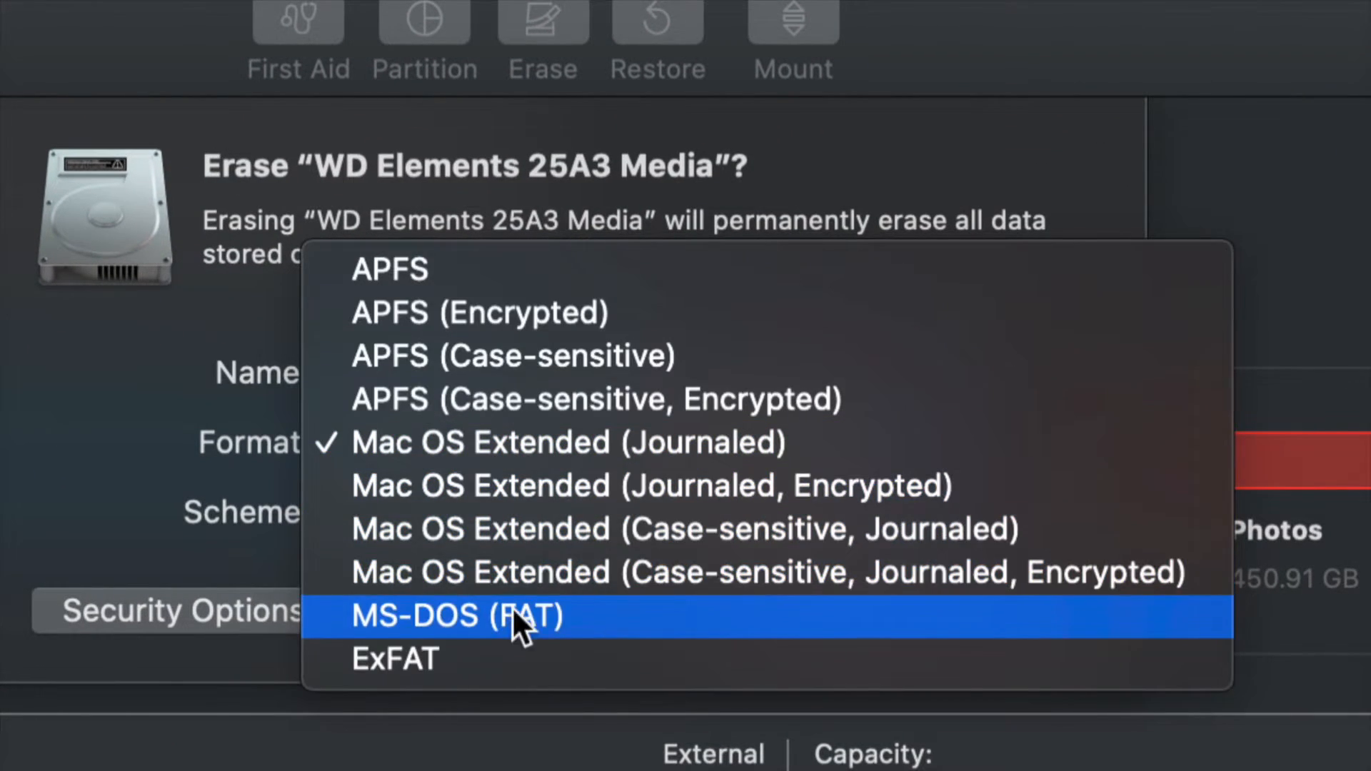
pyautogui.click(394, 660)
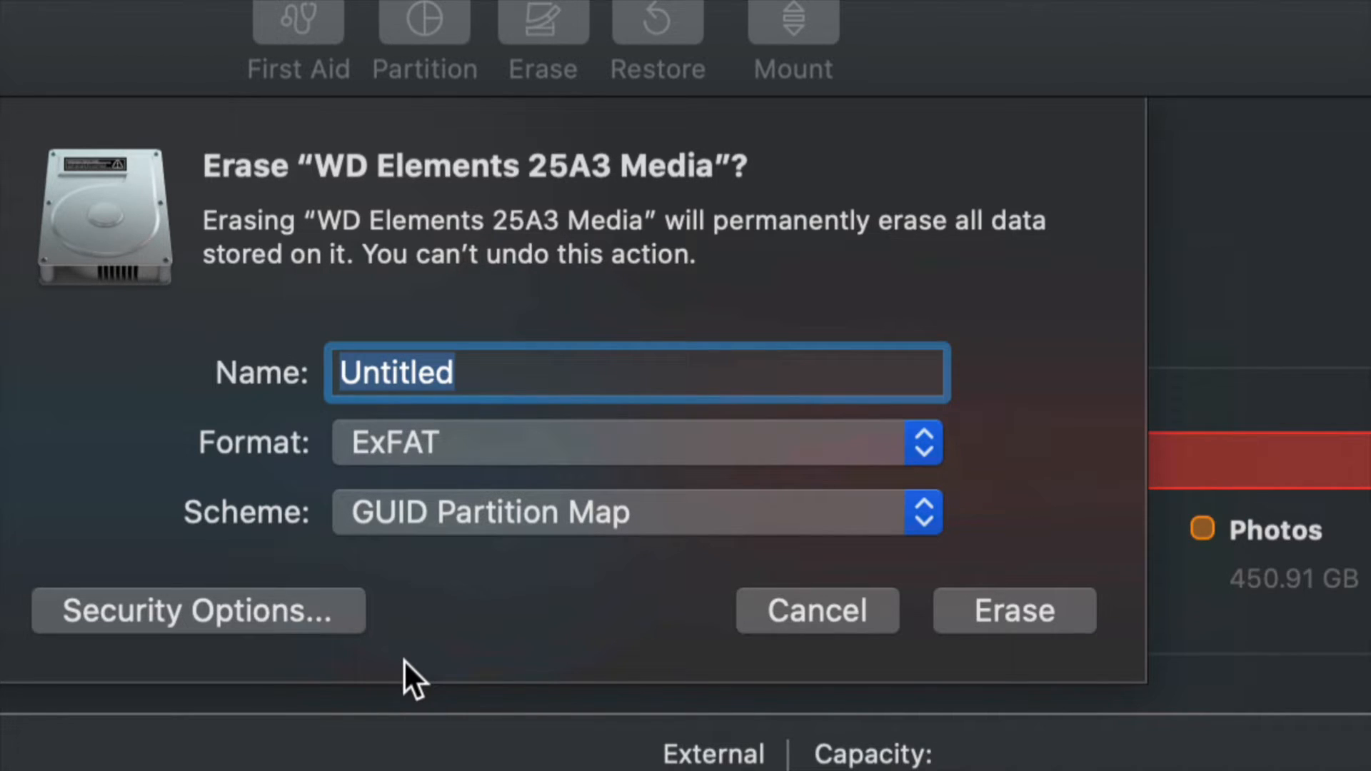
pyautogui.moveTo(862, 440)
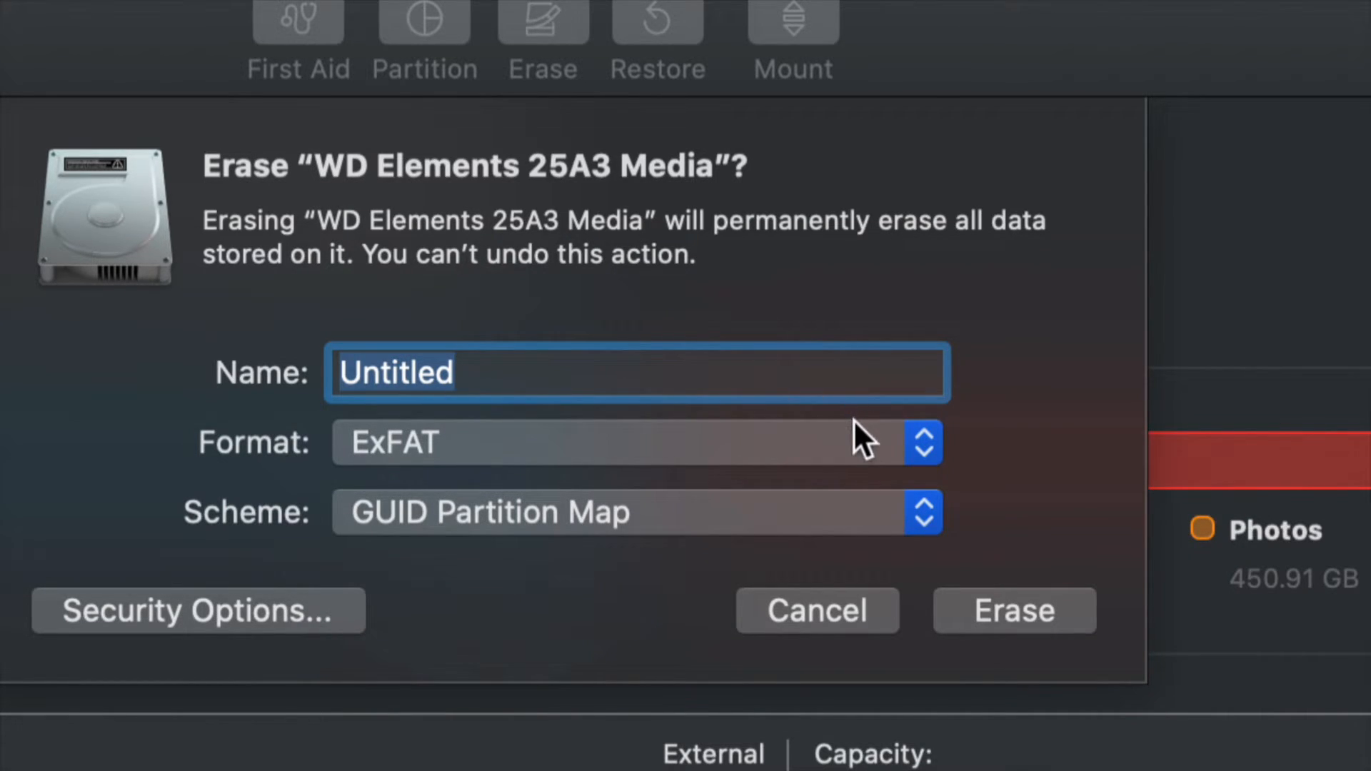
pyautogui.click(636, 441)
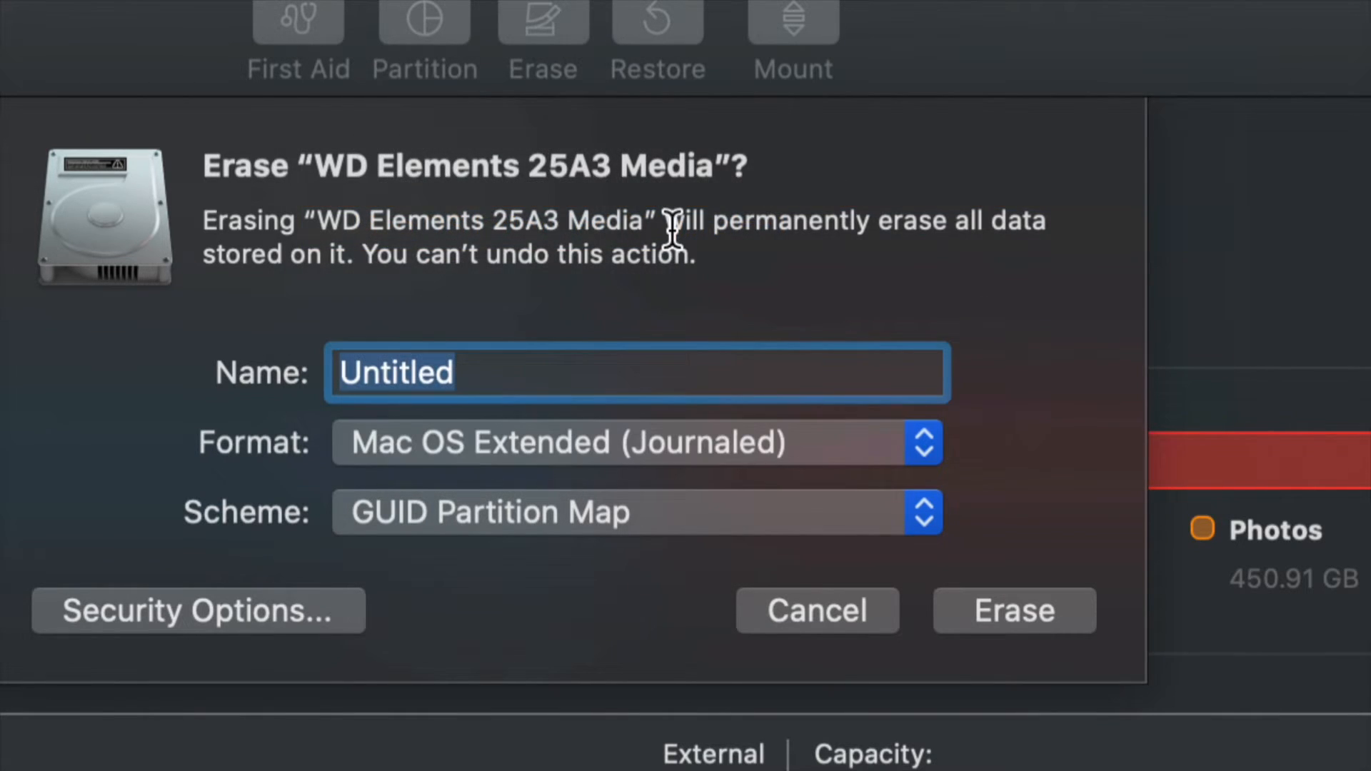
pyautogui.moveTo(800, 531)
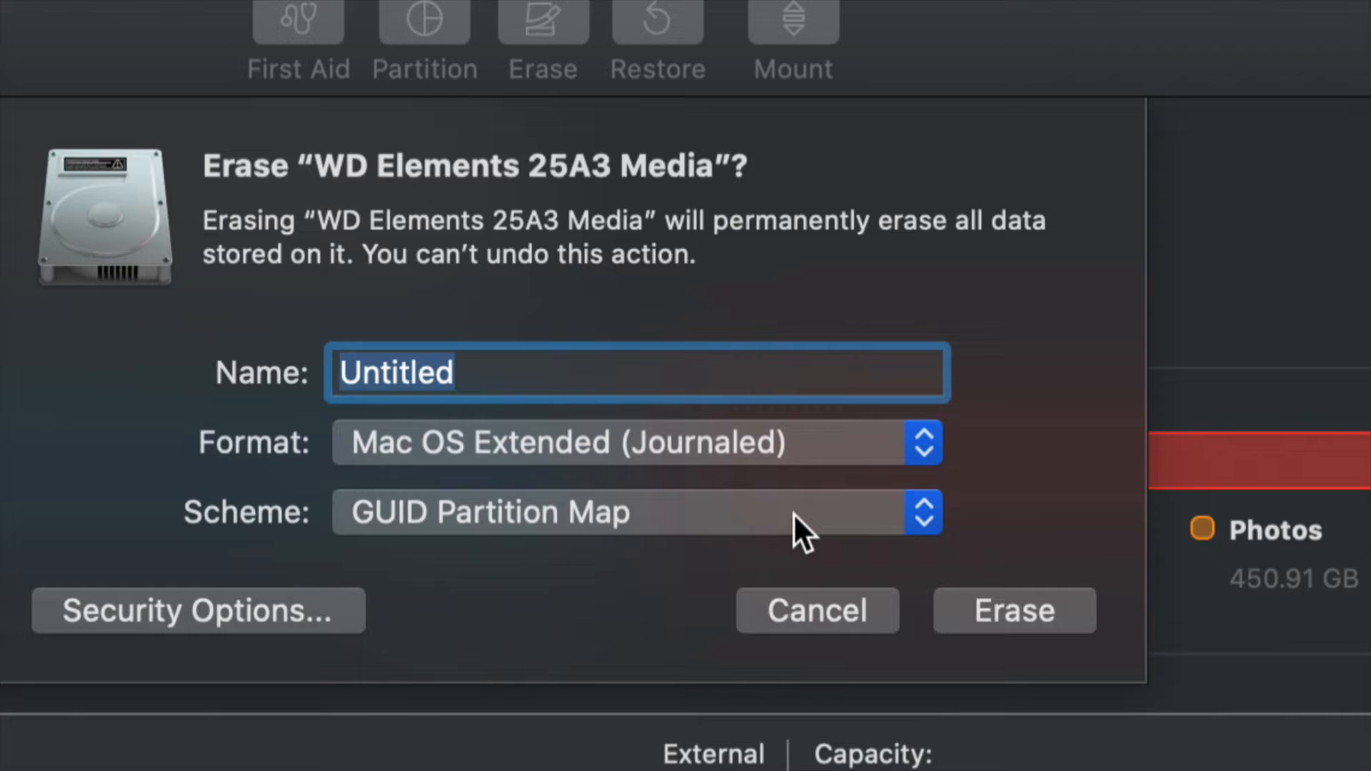
# Step: Review the partition schemes and keep GUID Partition Map
pyautogui.click(921, 512)
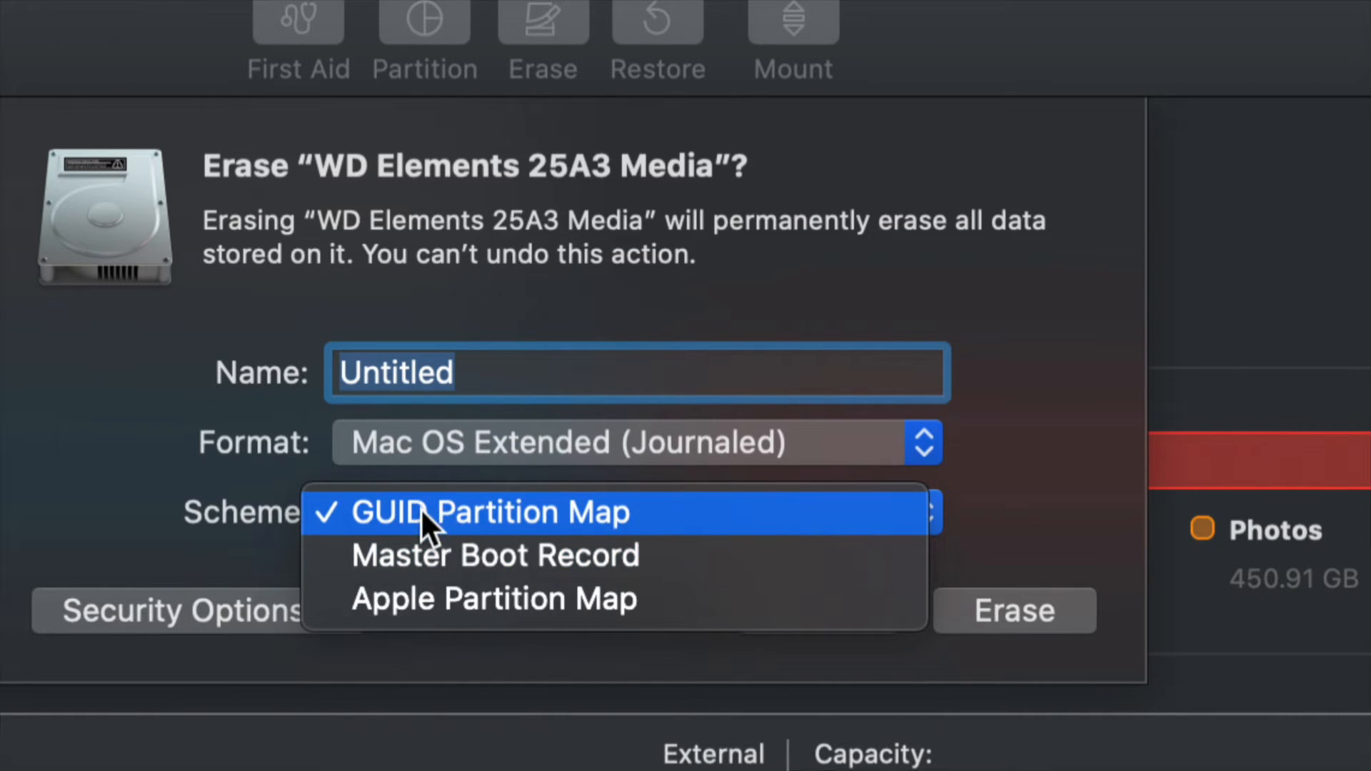
pyautogui.click(490, 512)
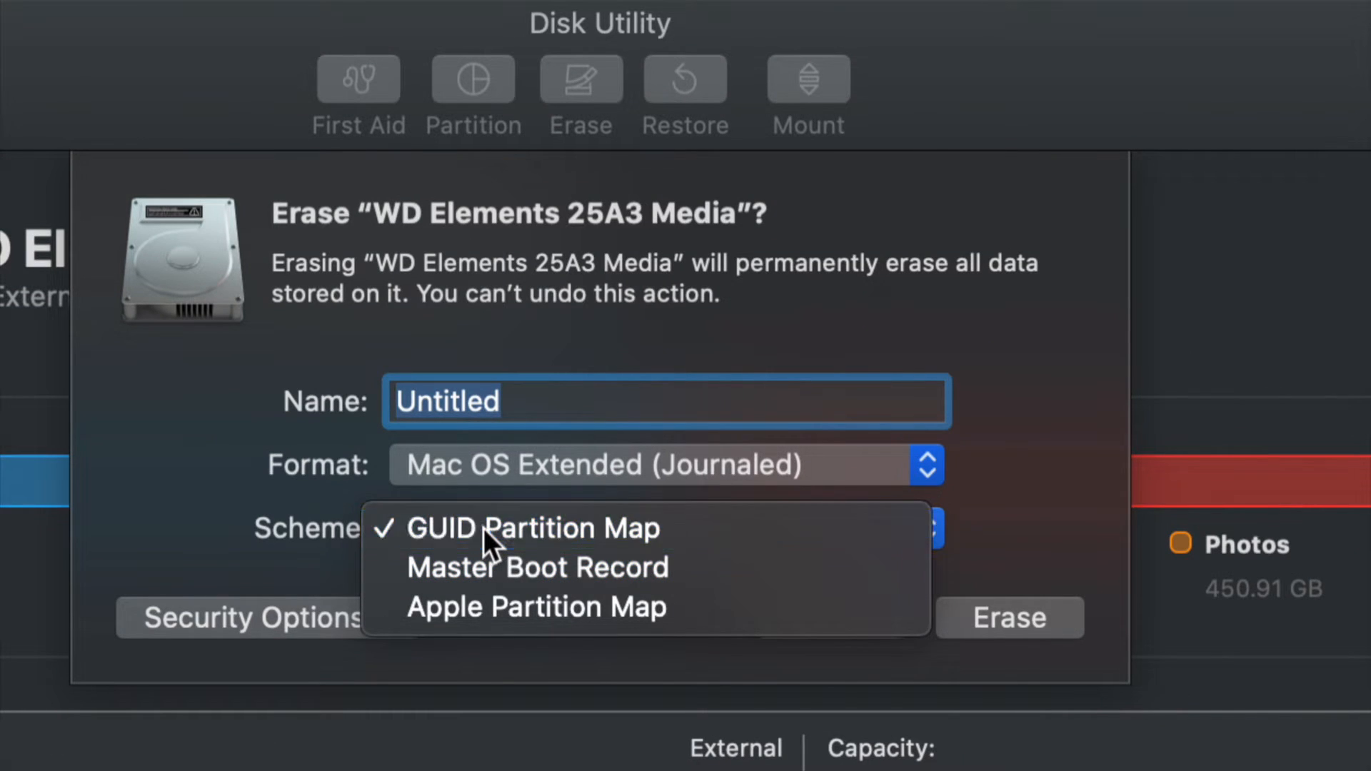
pyautogui.click(533, 527)
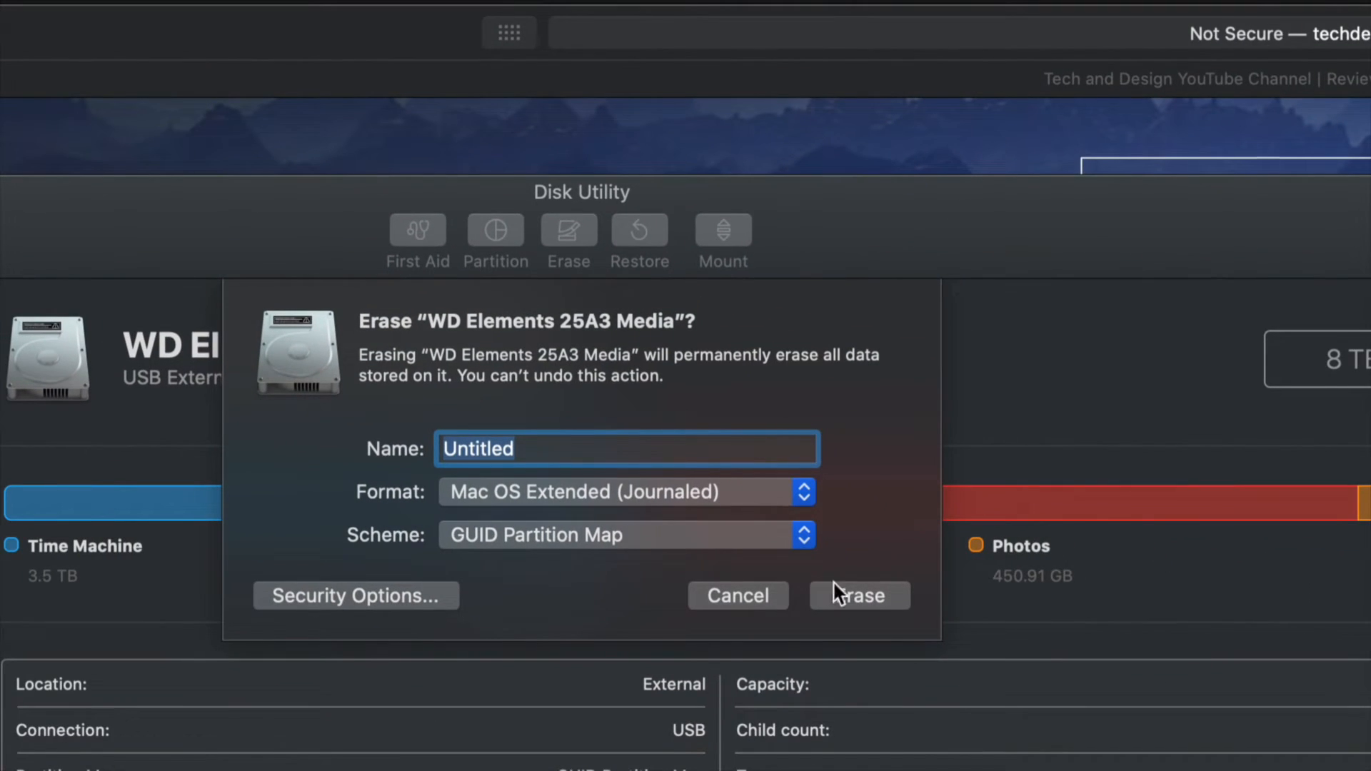
# Step: Run the erase to produce a single 8 TB Untitled volume and dismiss the finished report
pyautogui.click(858, 595)
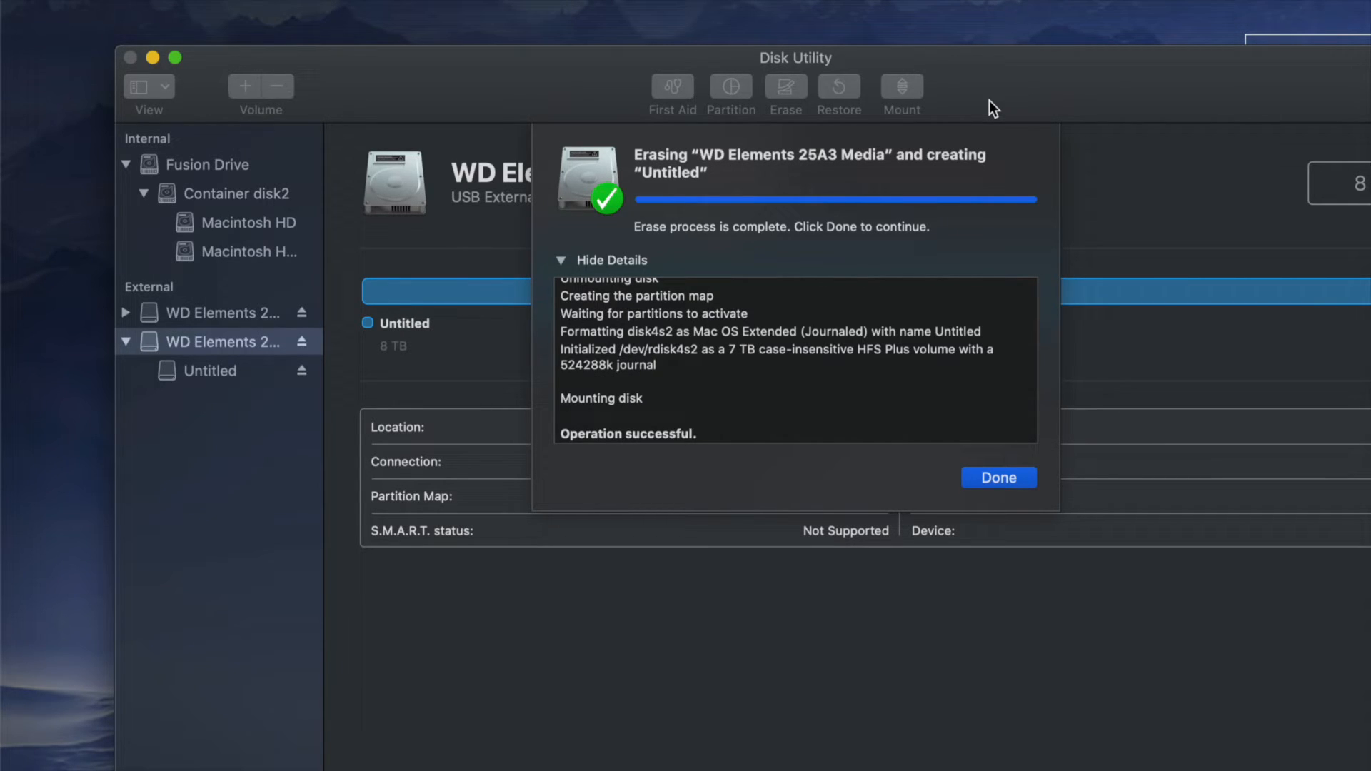
pyautogui.moveTo(1026, 514)
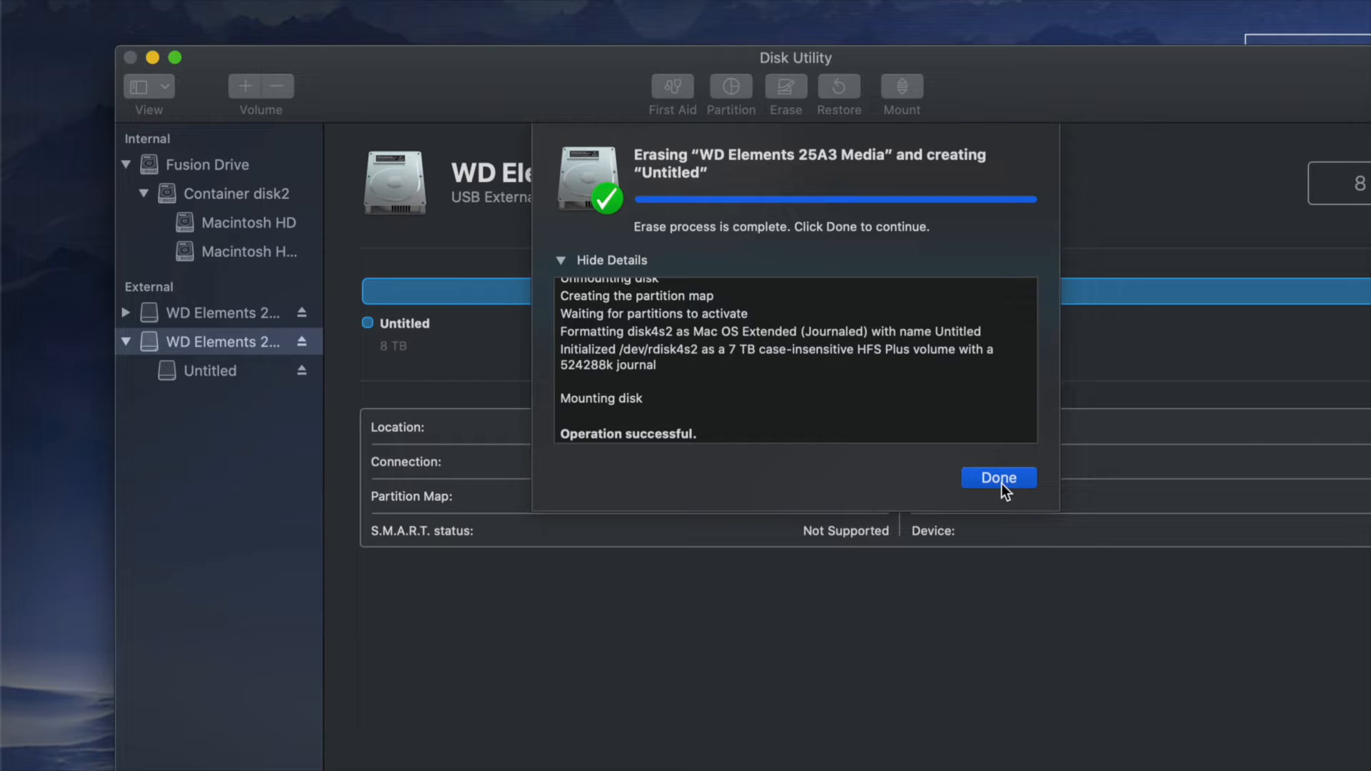
pyautogui.click(998, 479)
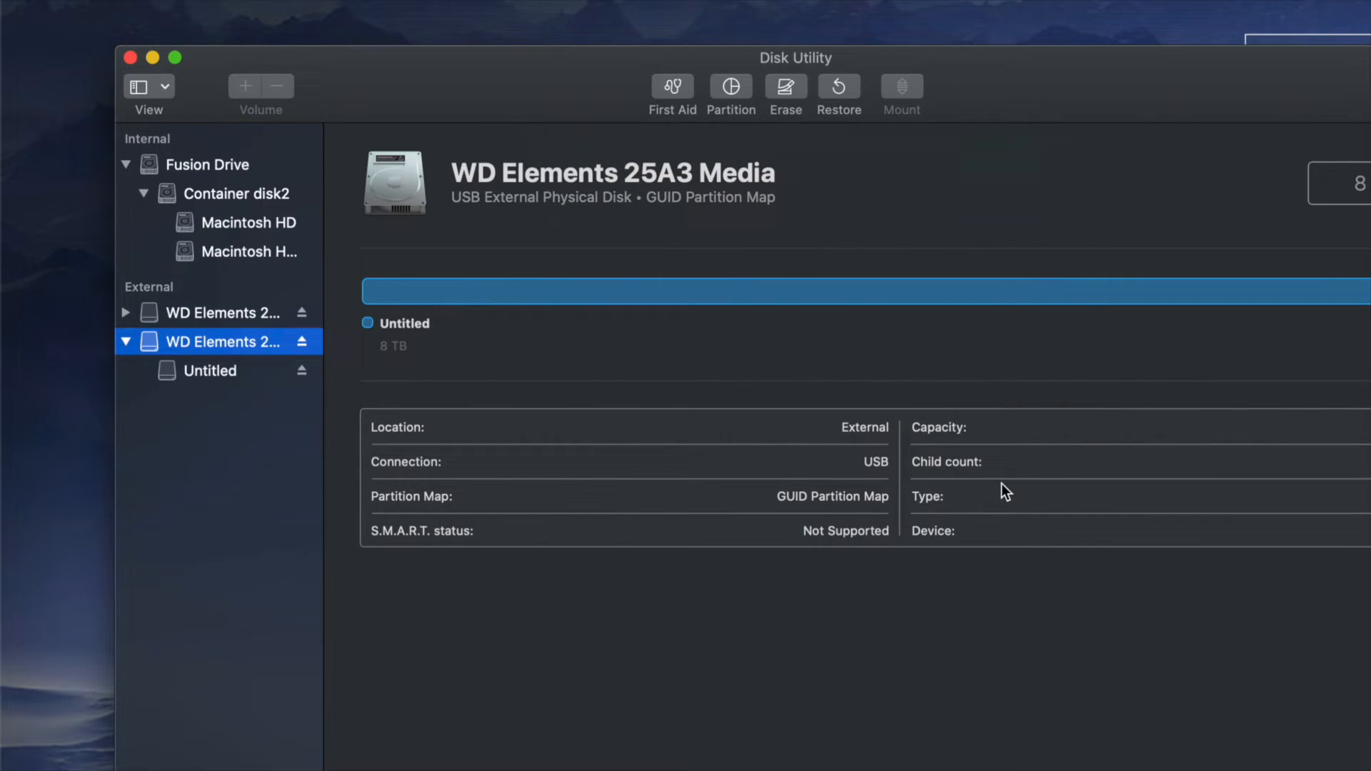
pyautogui.moveTo(944, 461)
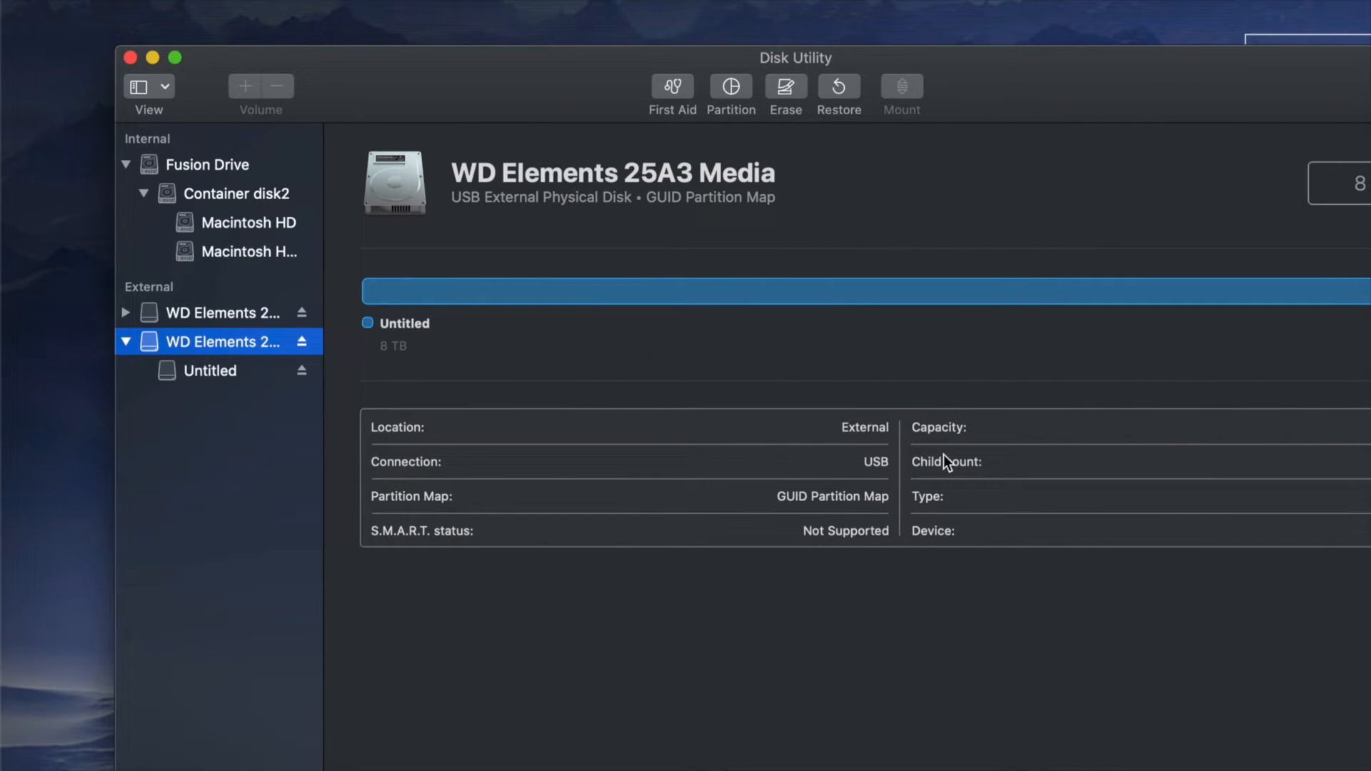
pyautogui.moveTo(883, 273)
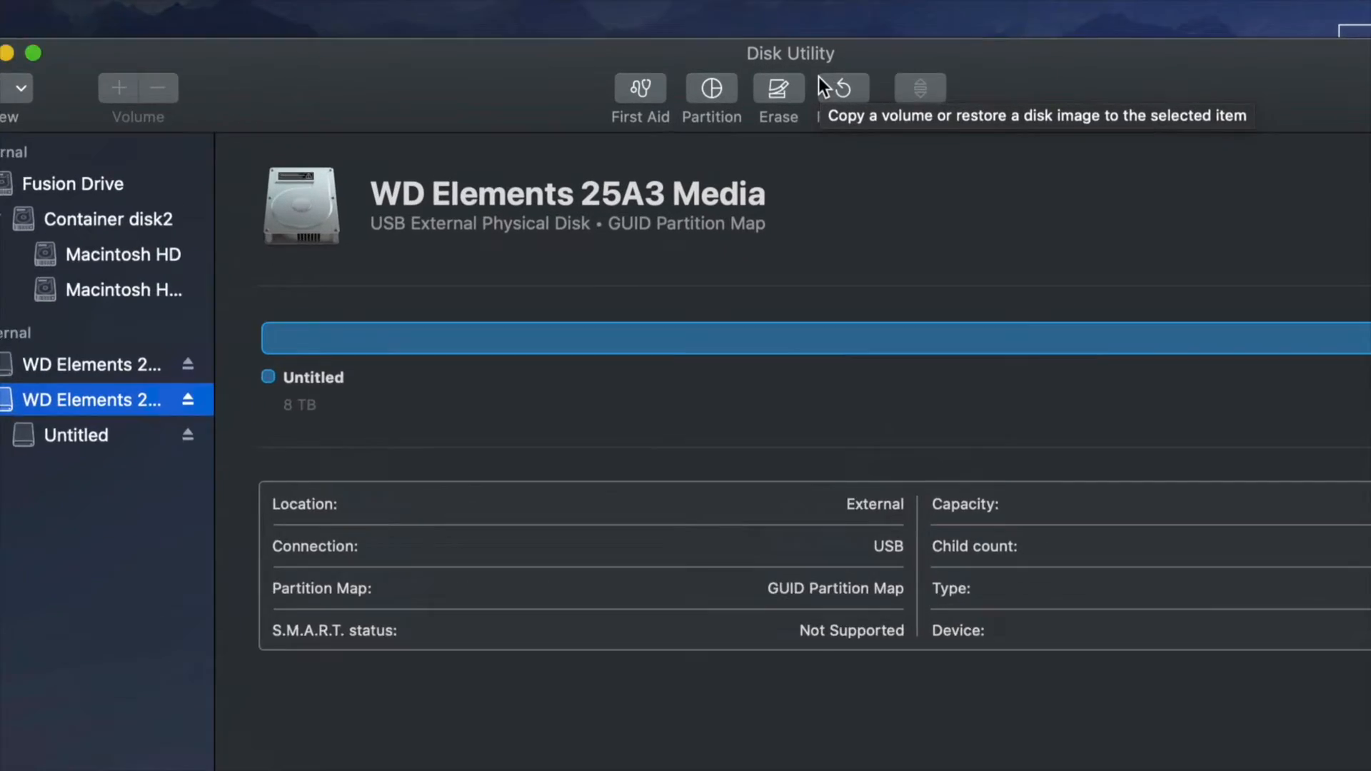
# Step: Reopen the erase settings for WD Elements and compare Fastest against Most Secure in Security Options
pyautogui.click(777, 87)
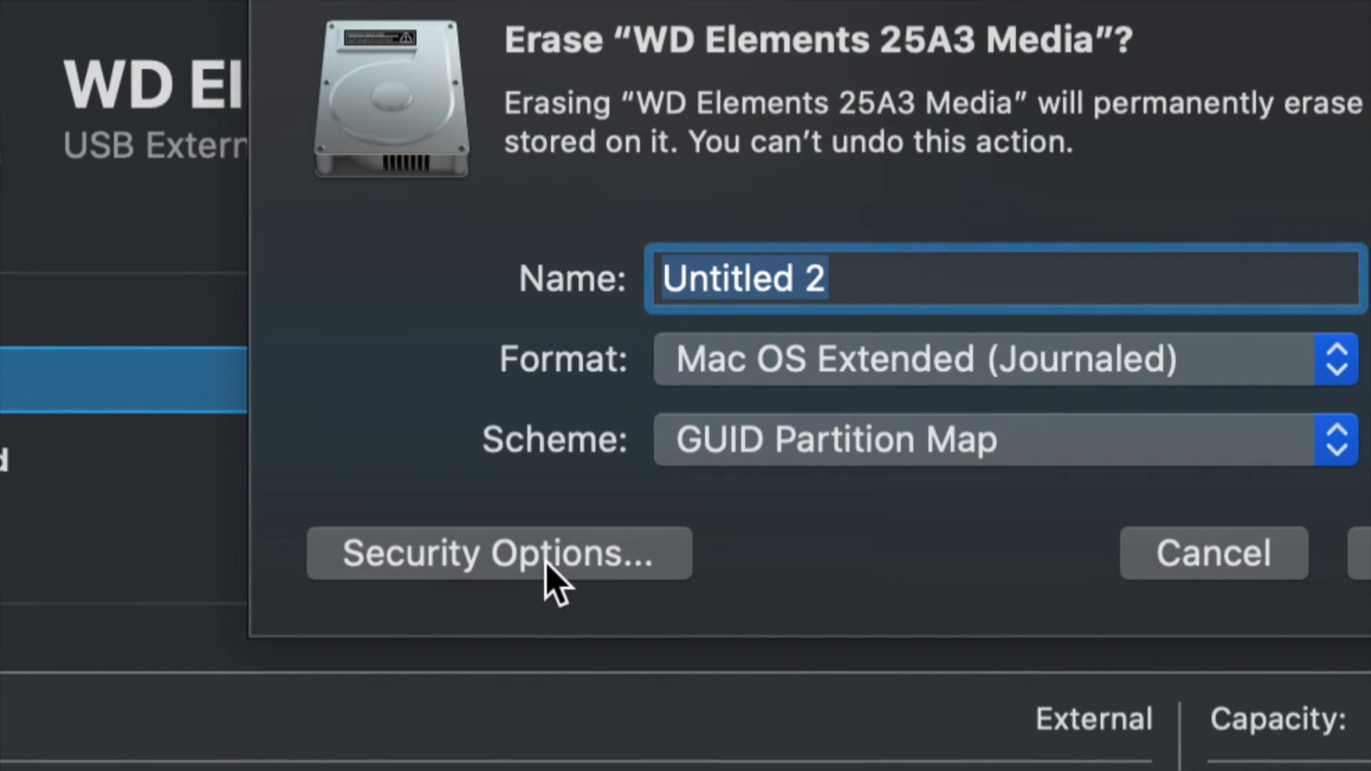
pyautogui.click(495, 553)
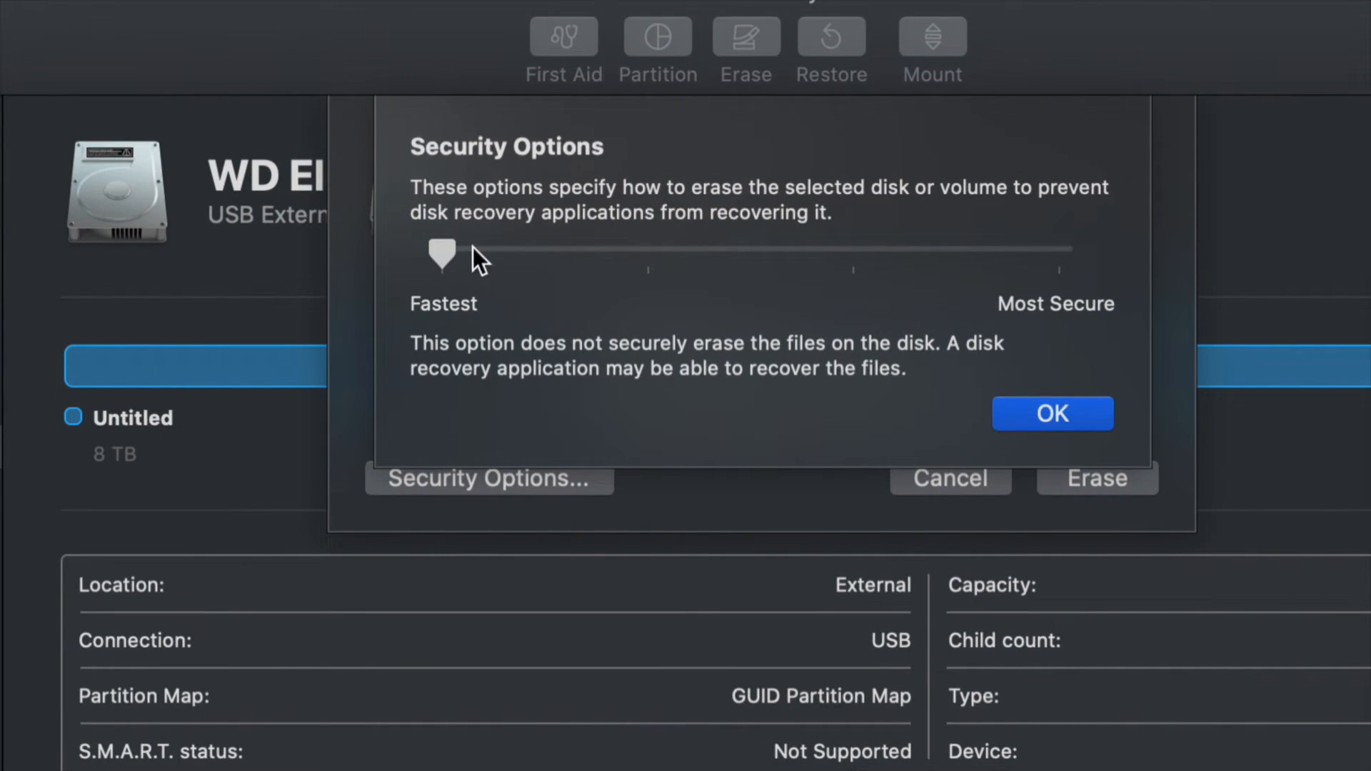
pyautogui.moveTo(441, 254); pyautogui.dragTo(1058, 254)
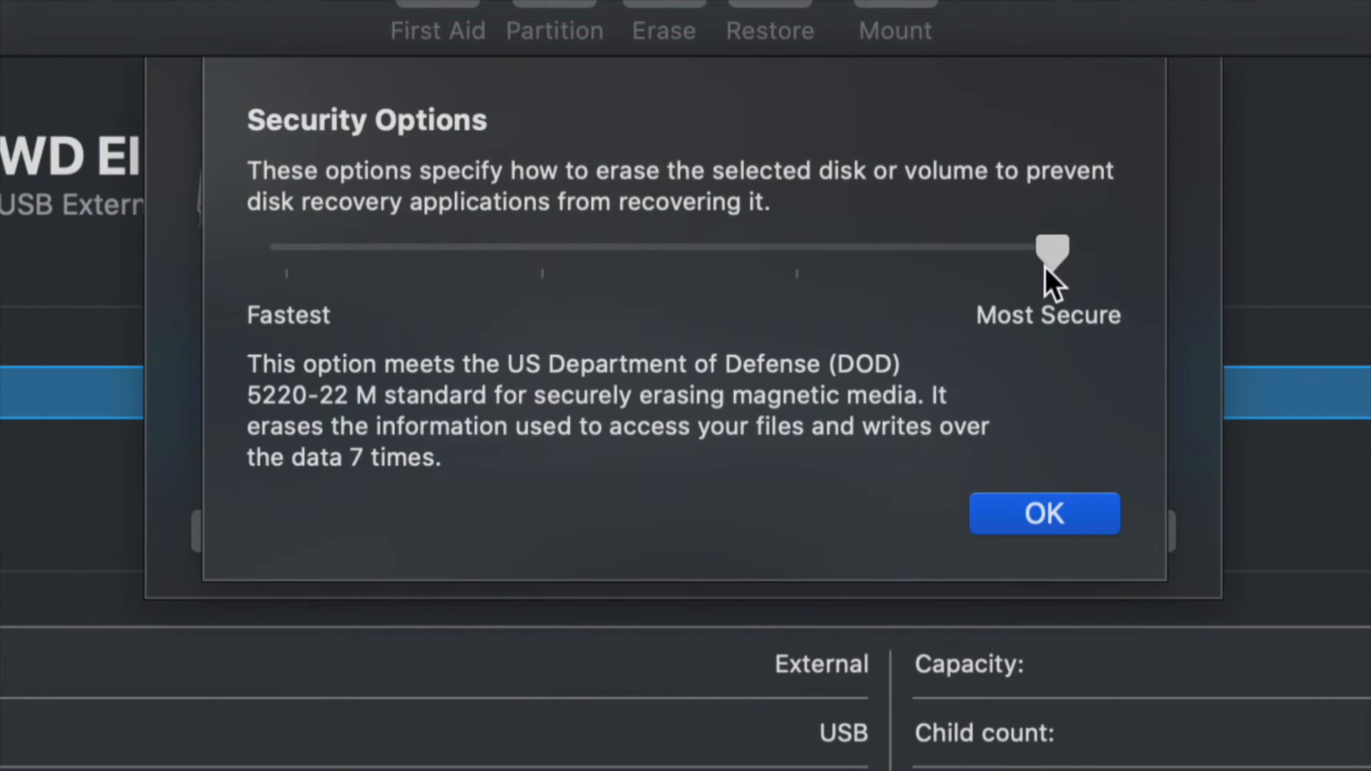
pyautogui.moveTo(1053, 247); pyautogui.dragTo(285, 248)
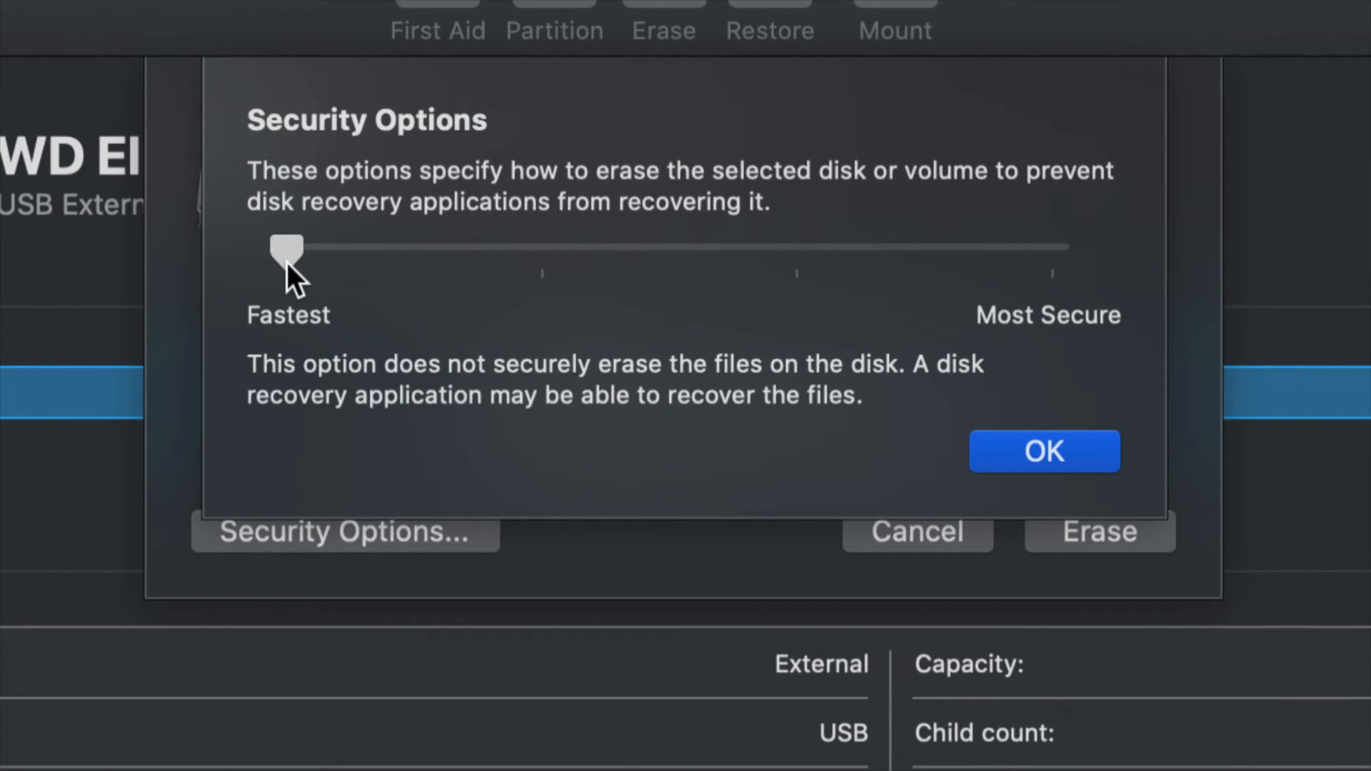
# Step: Review the seven-pass, two-pass random-then-zeros and most secure levels, then confirm Fastest
pyautogui.moveTo(285, 252); pyautogui.dragTo(1054, 252)
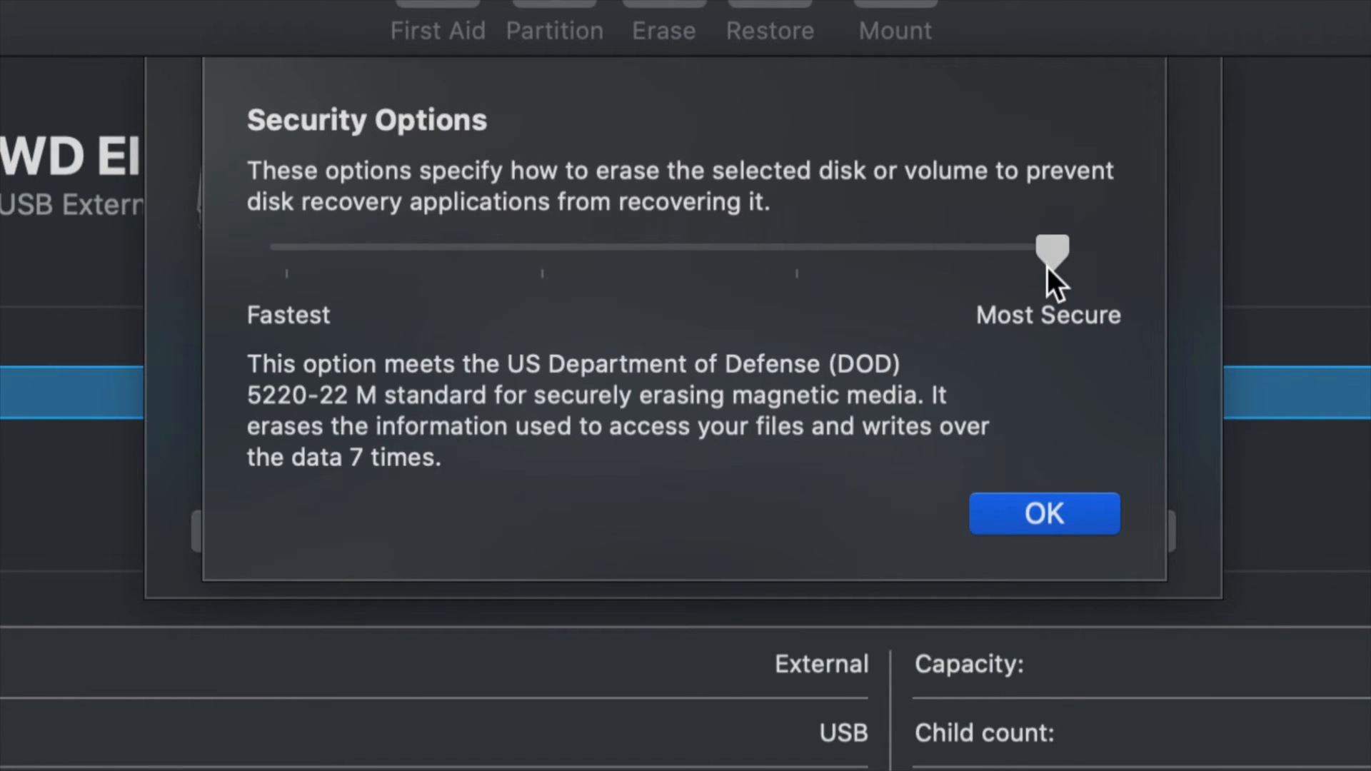
pyautogui.moveTo(1004, 275)
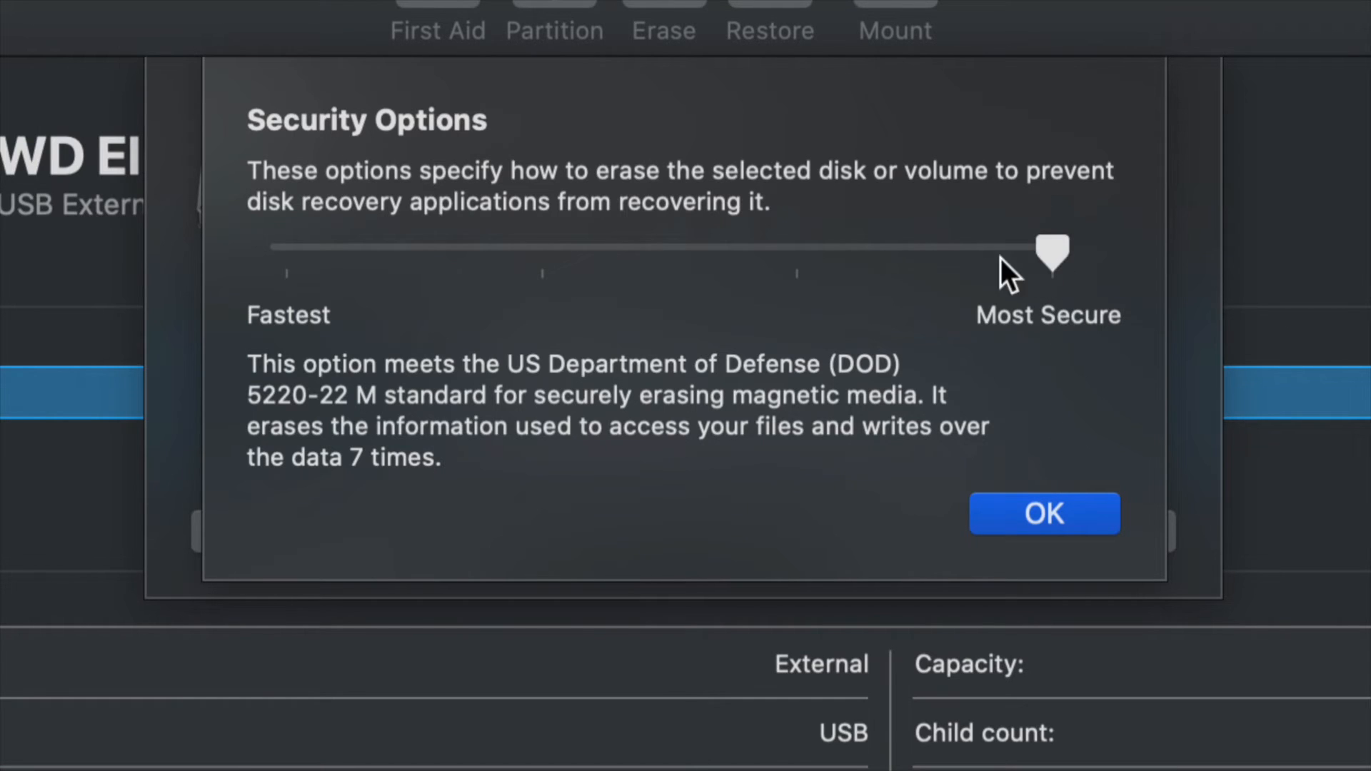
pyautogui.moveTo(1055, 255); pyautogui.dragTo(543, 254)
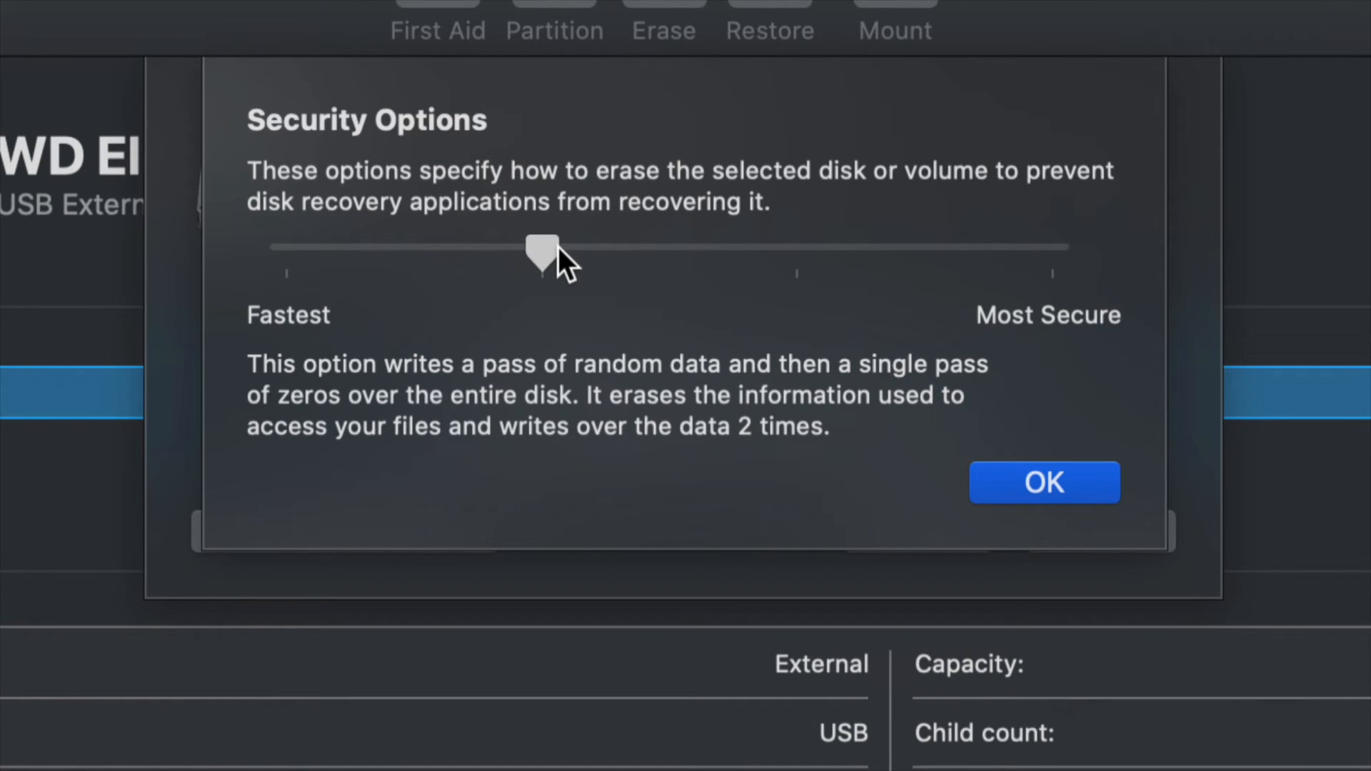
pyautogui.moveTo(543, 248); pyautogui.dragTo(1054, 255)
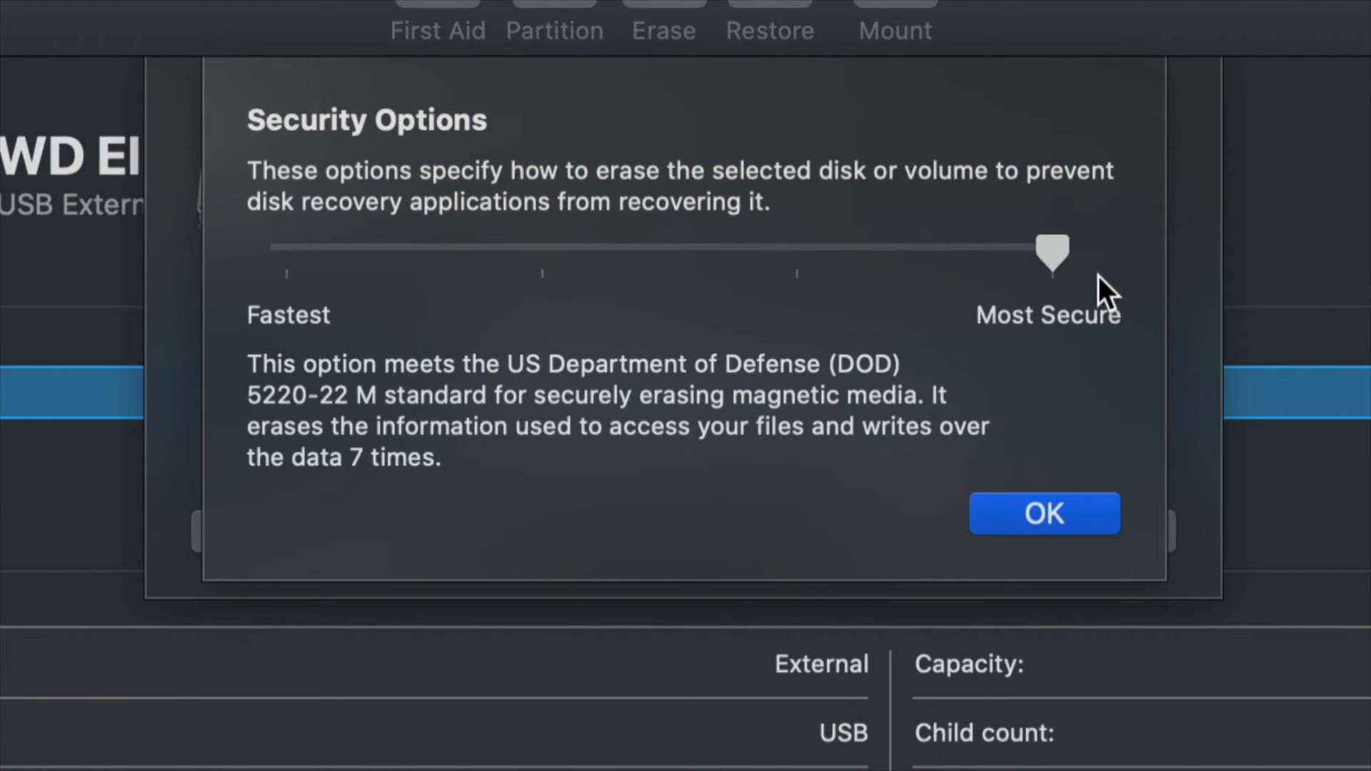
pyautogui.moveTo(1053, 255); pyautogui.dragTo(284, 254)
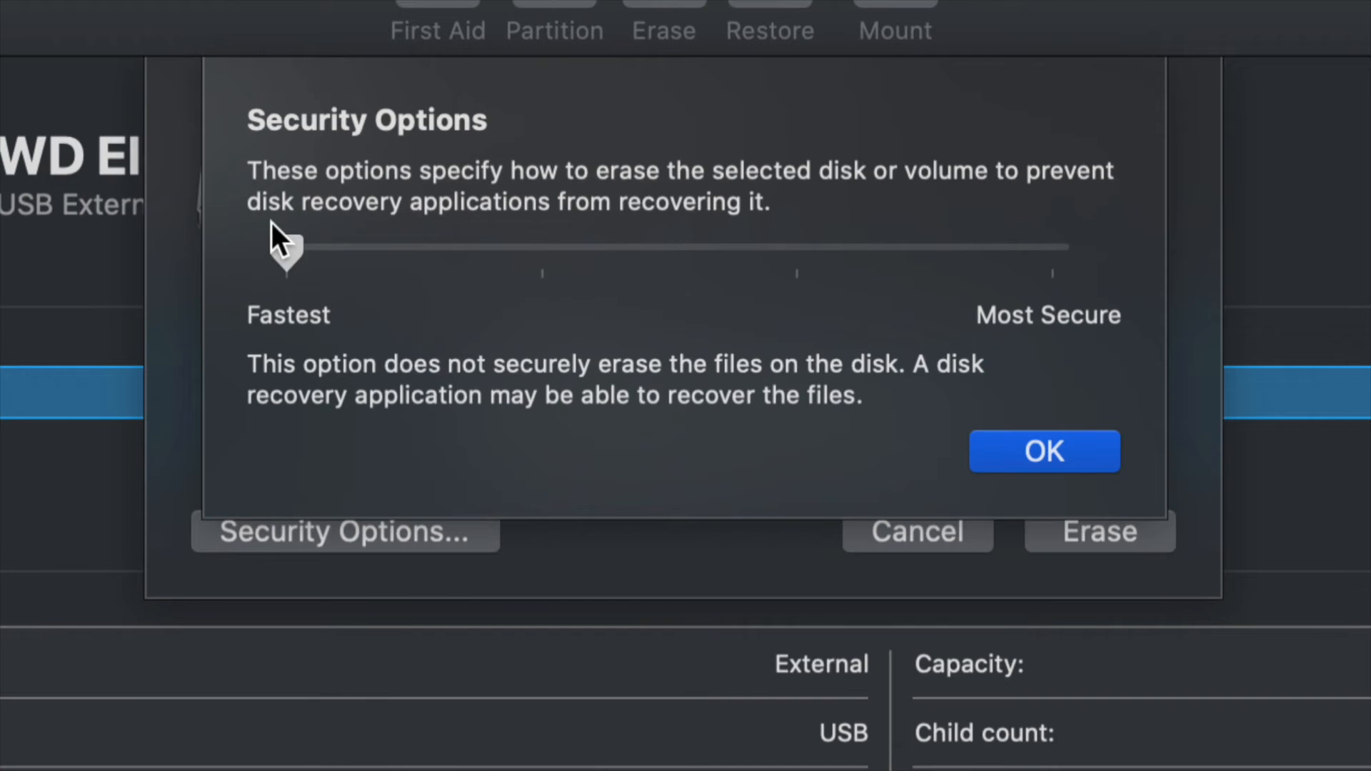
pyautogui.click(1042, 451)
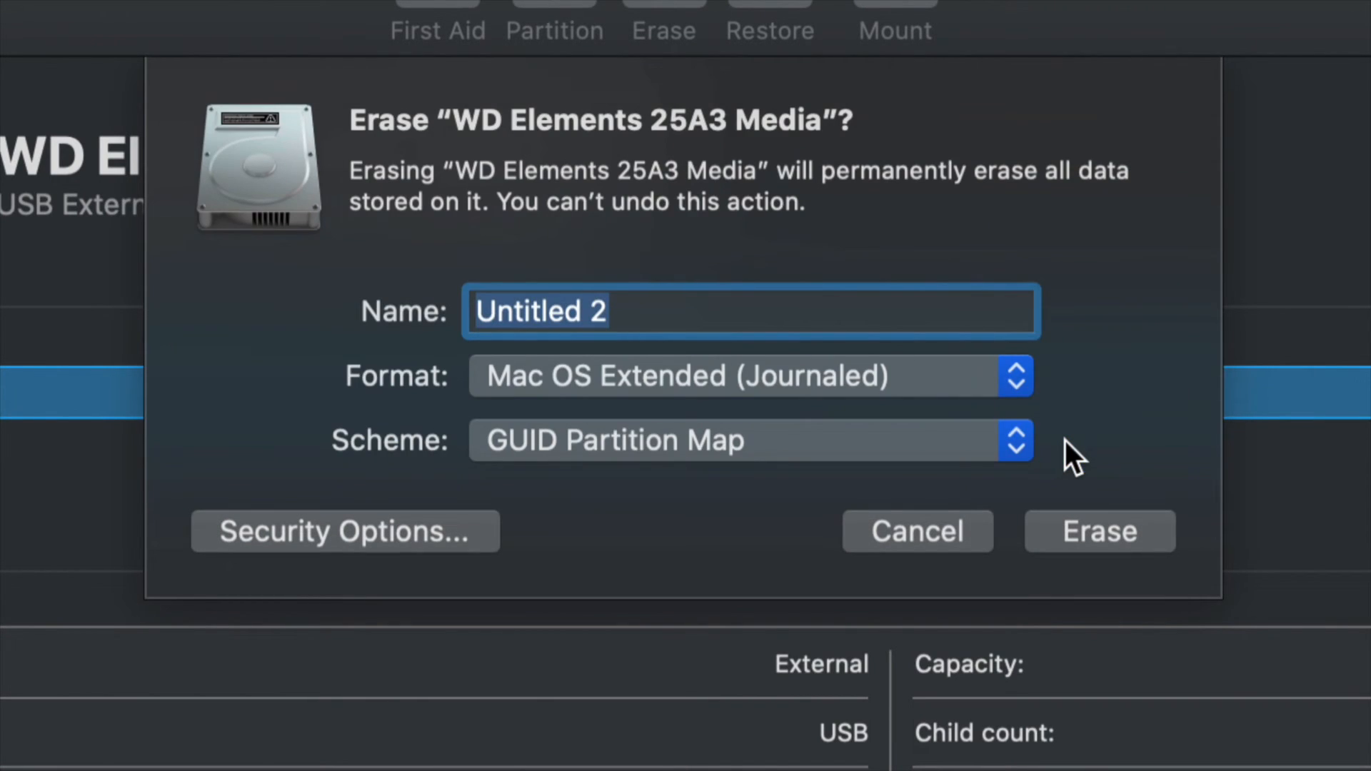